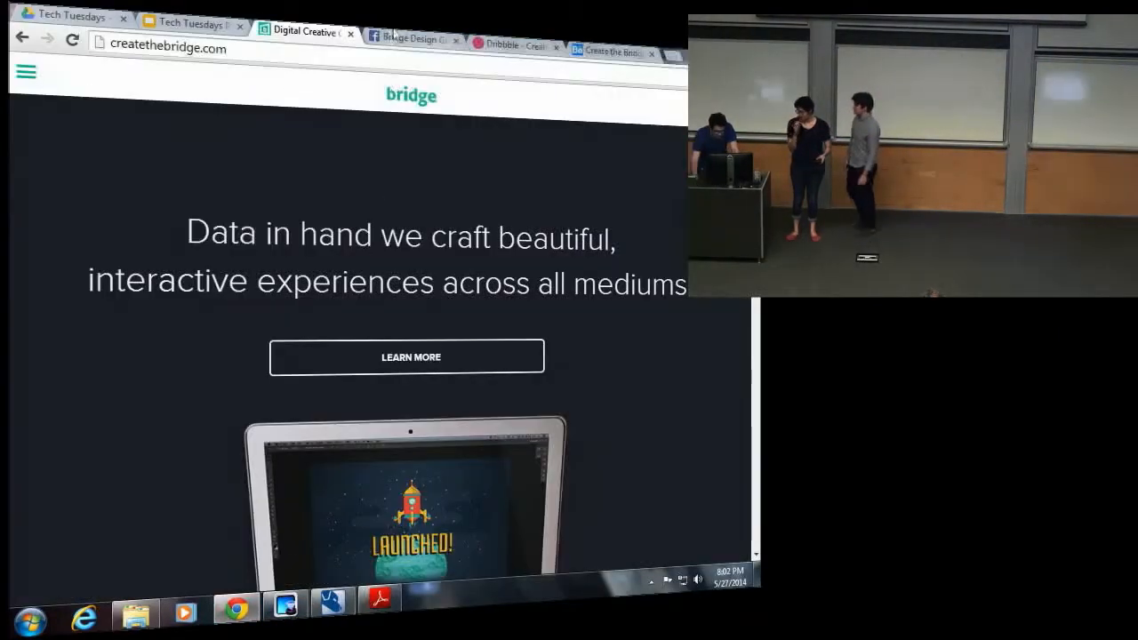
Step: Switch to the Bridge Design Group Facebook page and scroll through its shared Instagram posts
left_click(422, 32)
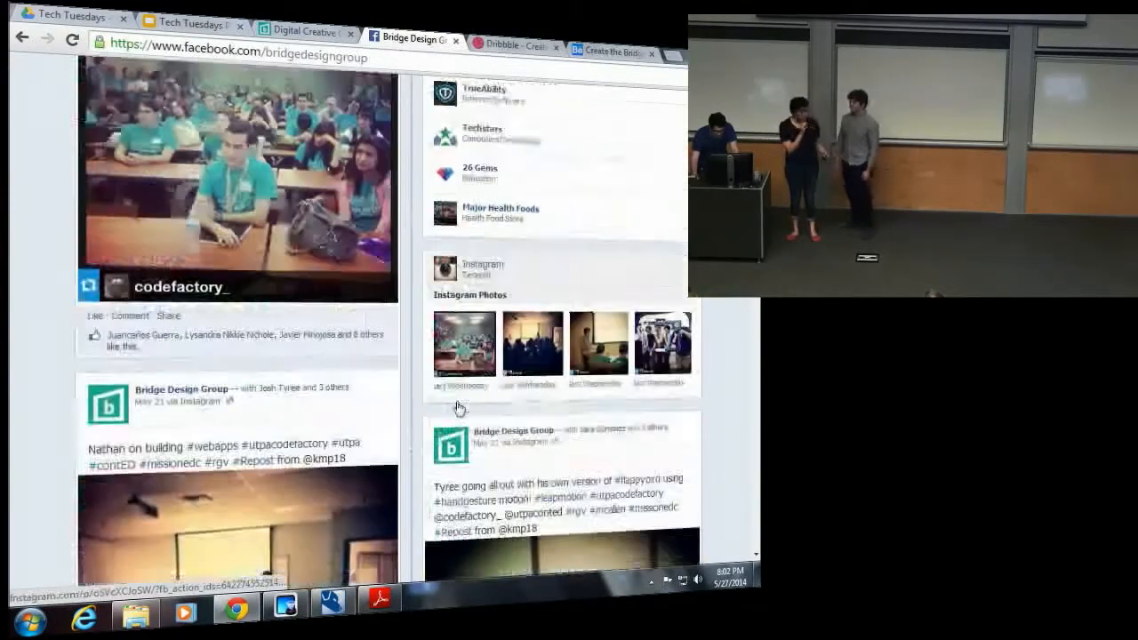
scroll("down", 3)
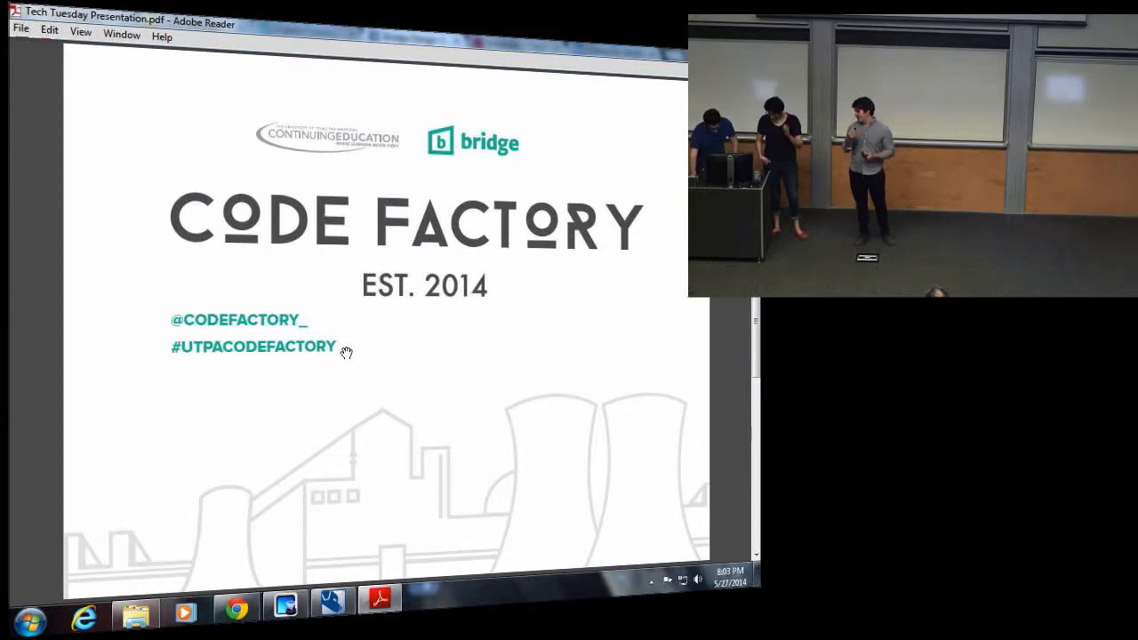
mouse_move(389, 528)
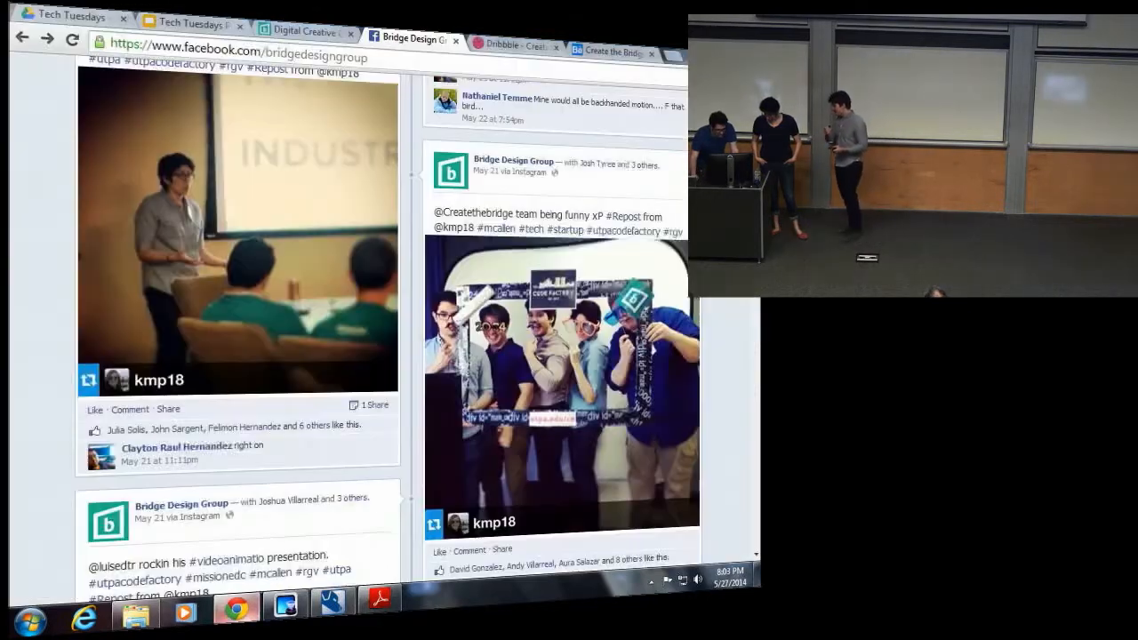
left_click(308, 32)
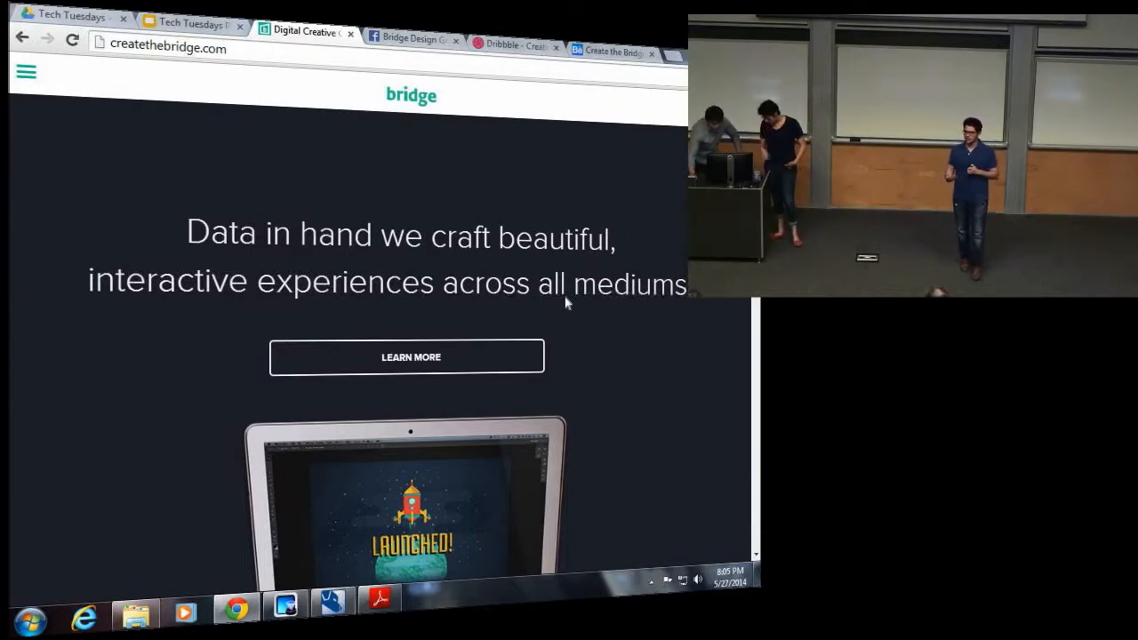
scroll("down", 3)
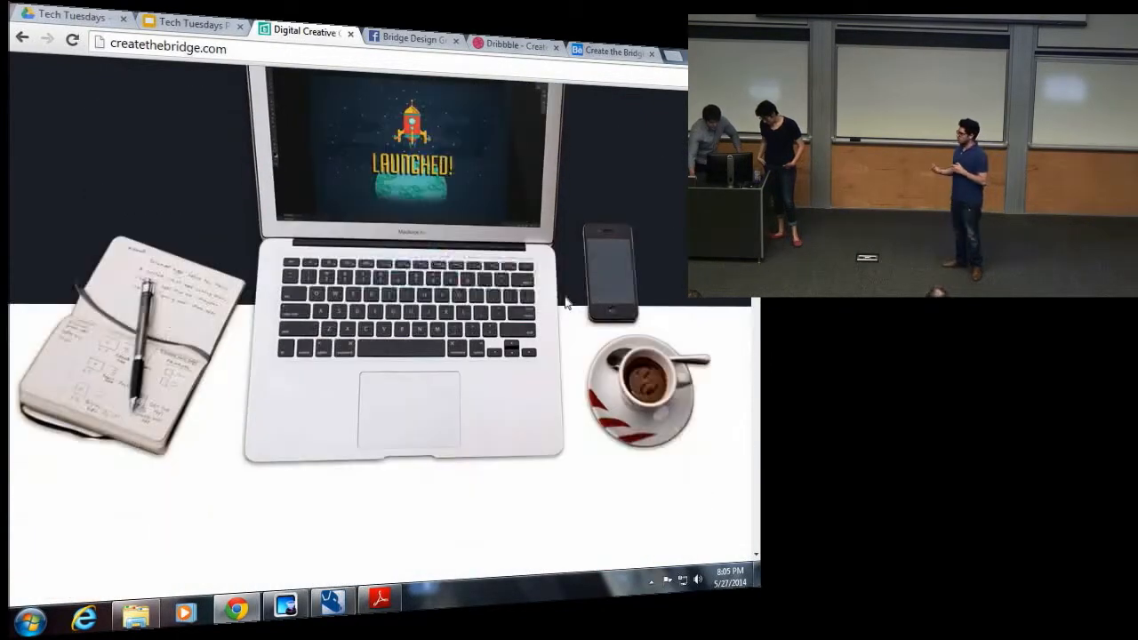
scroll("down", 3)
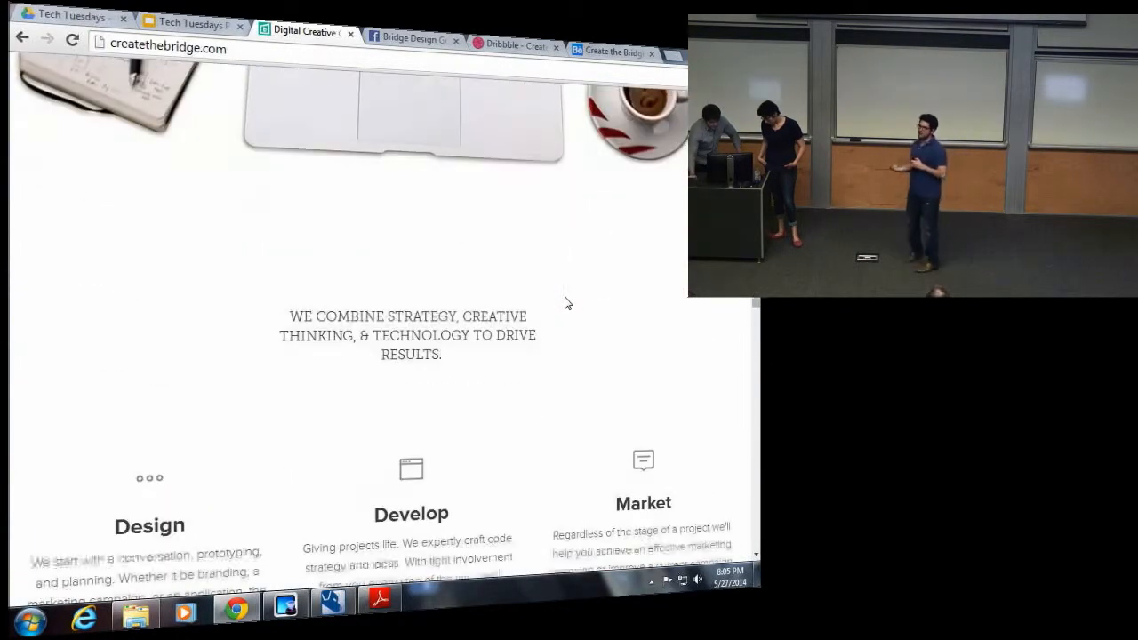
scroll("down", 3)
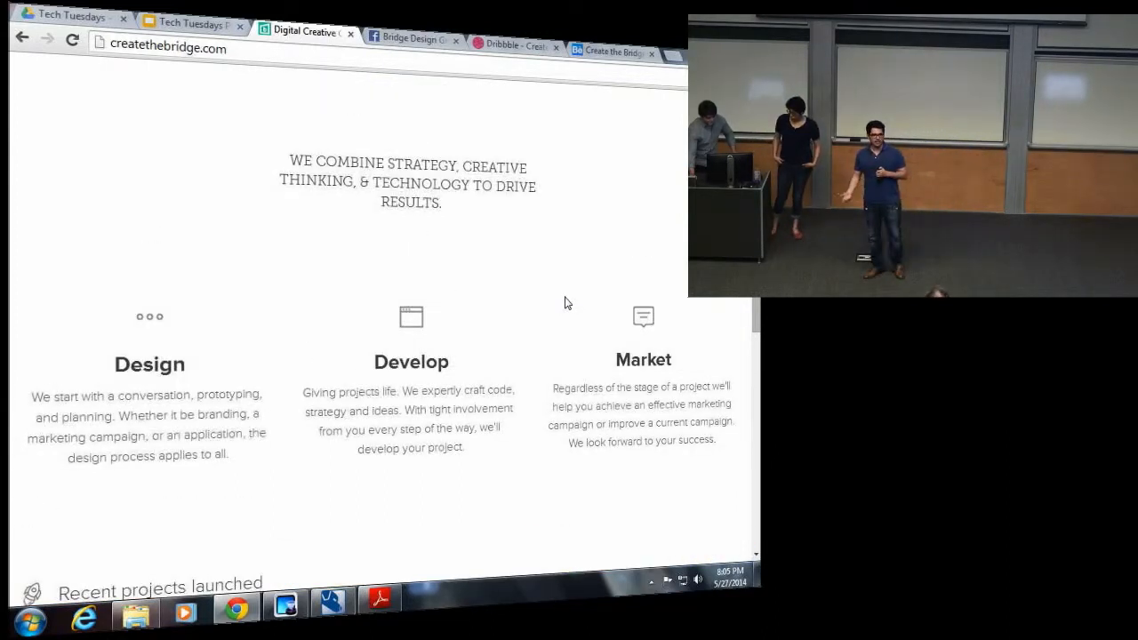
scroll("down", 3)
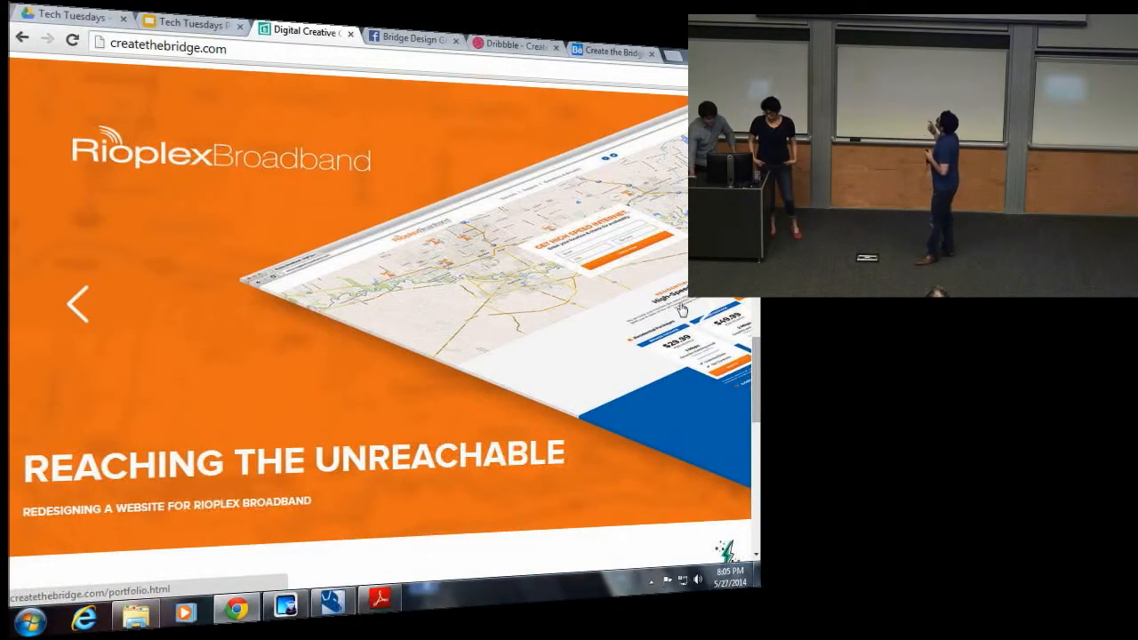
scroll("down", 3)
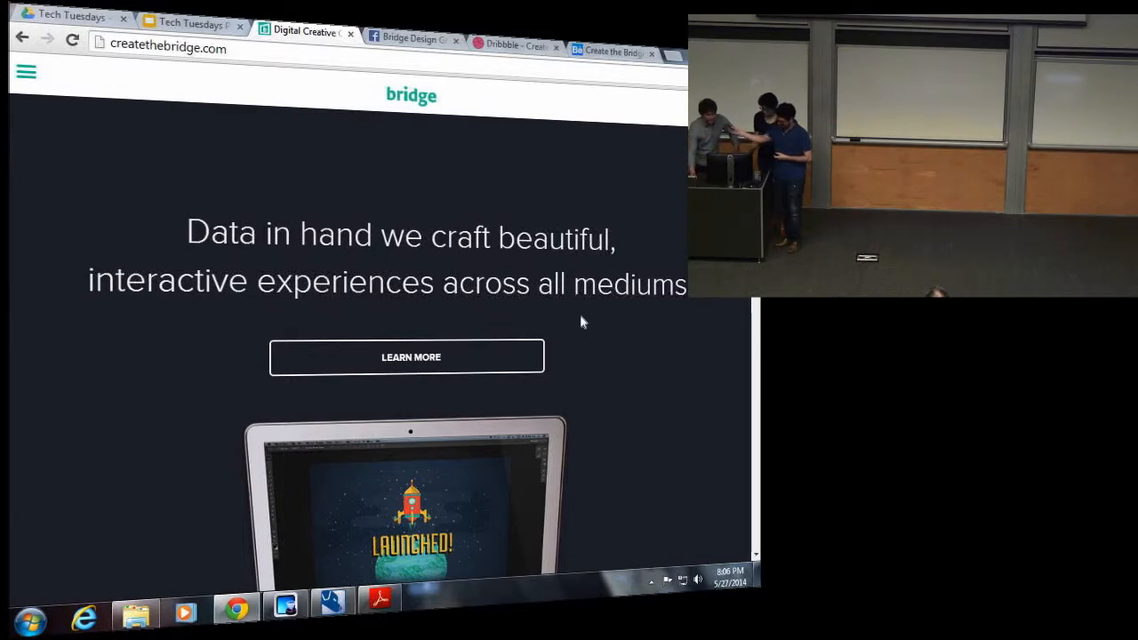
mouse_move(337, 180)
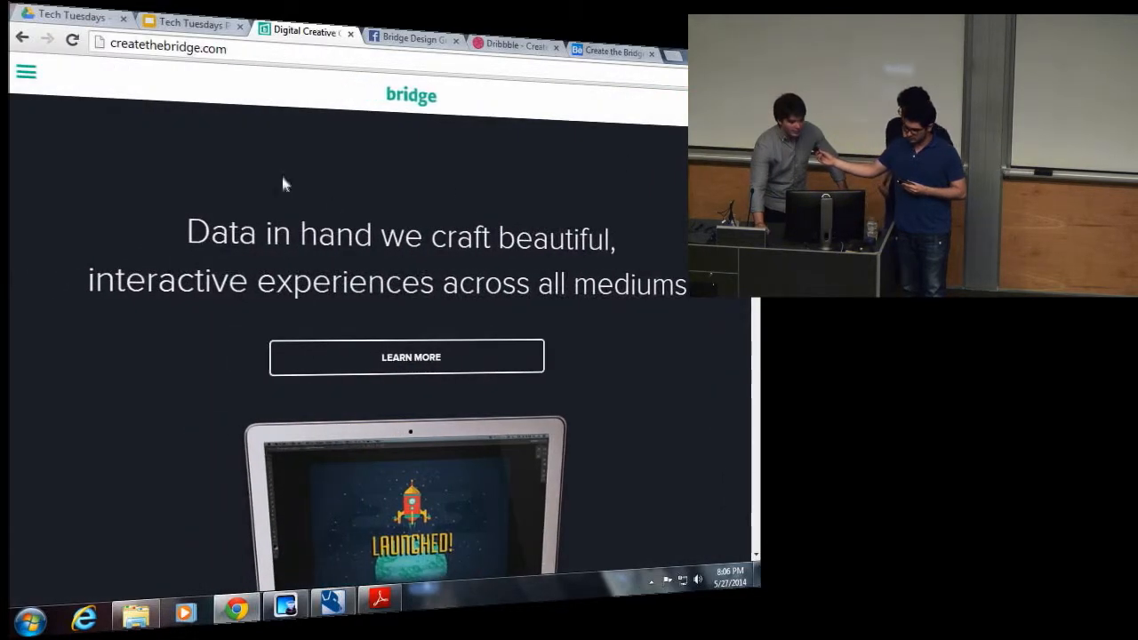
Step: Open the site navigation and expand Services to list Development, Design, Marketing and Conversion Optimization
left_click(27, 71)
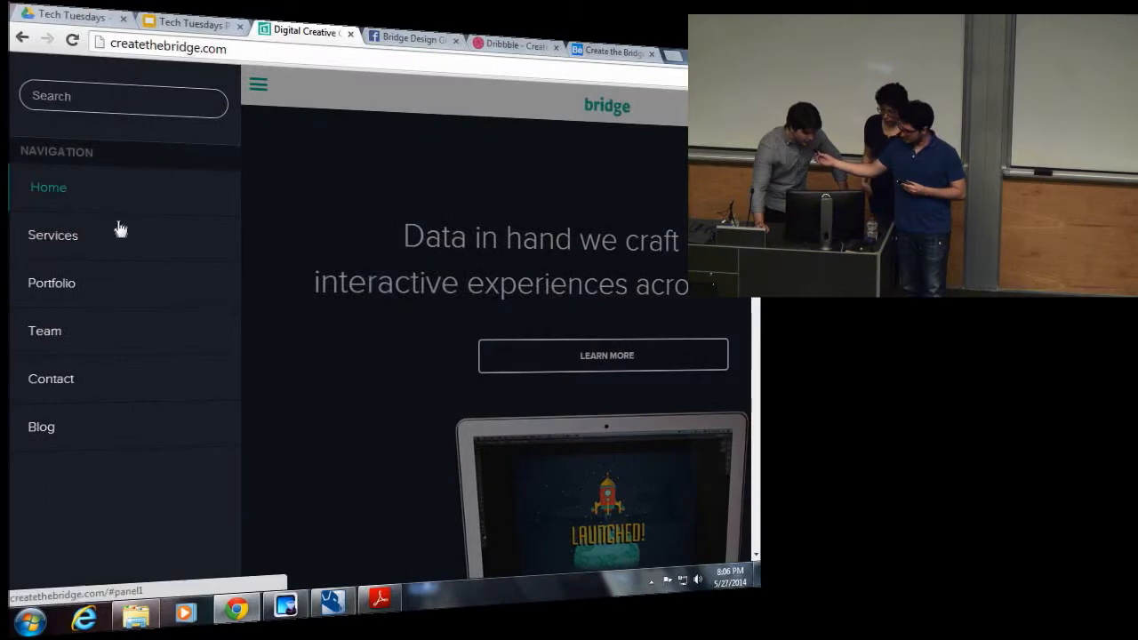
left_click(53, 235)
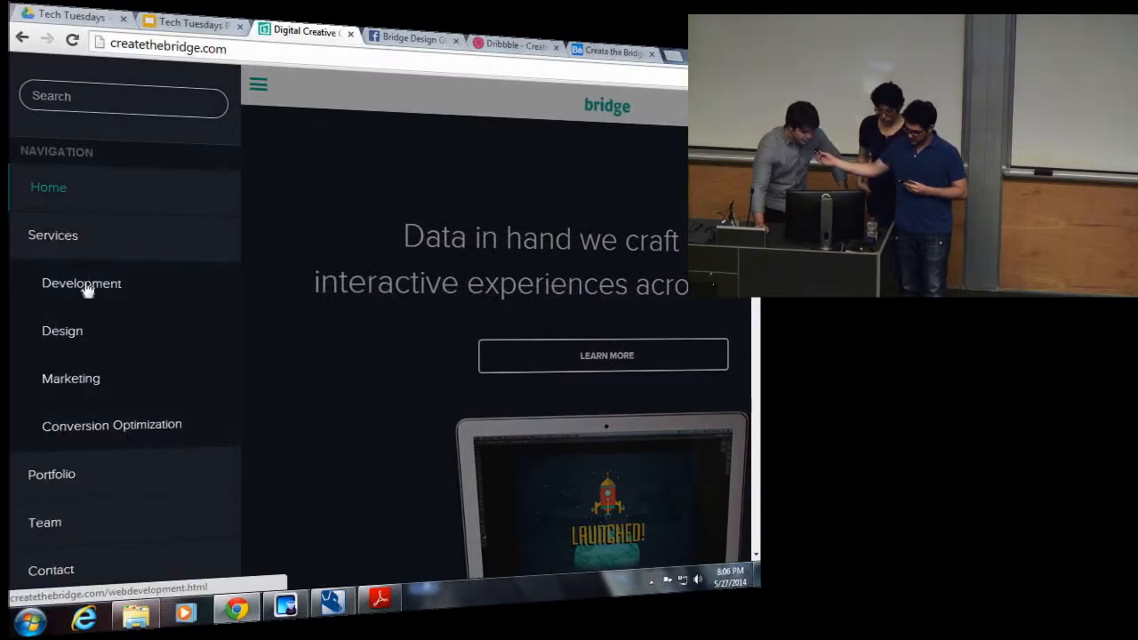
Step: Open the Development page and scroll past the responsive section to IA and UX
left_click(81, 282)
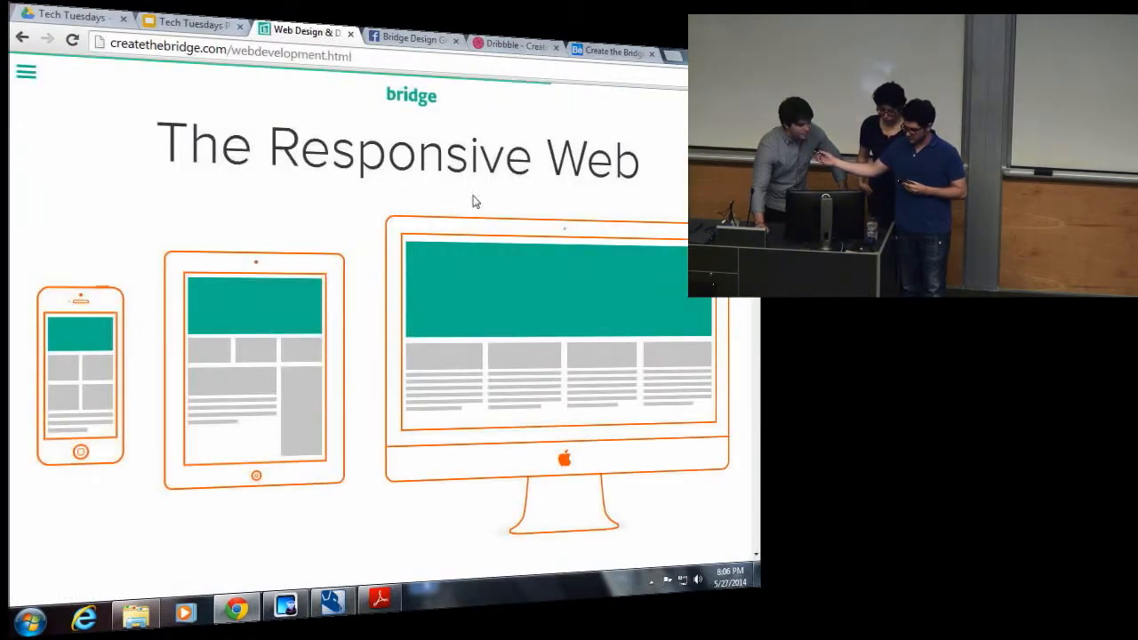
mouse_move(88, 102)
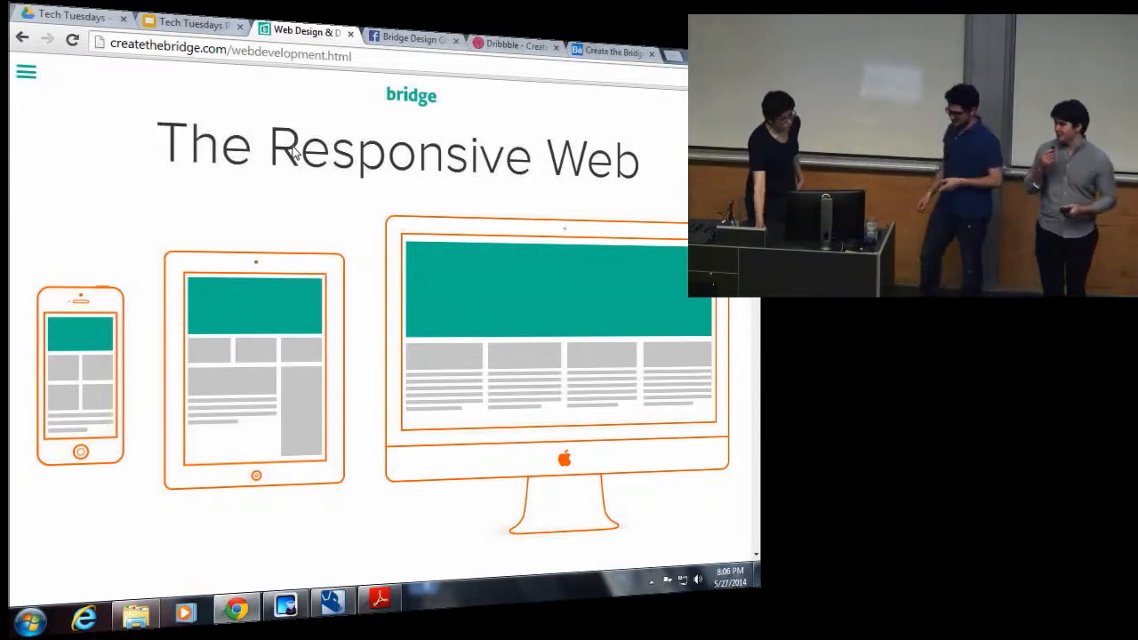
scroll("down", 3)
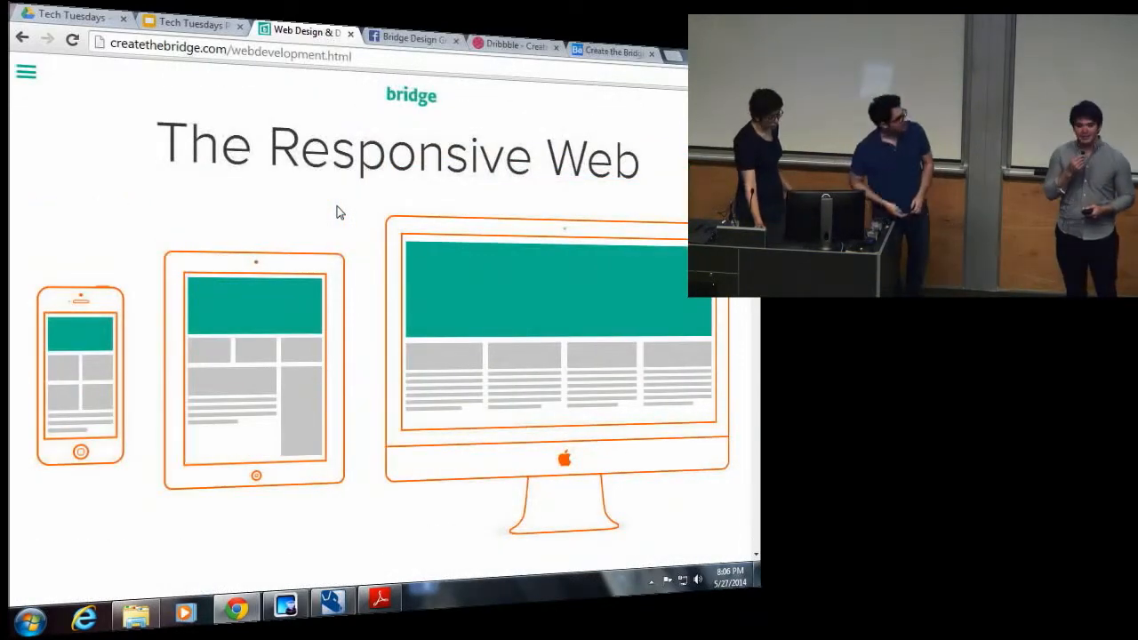
scroll("down", 3)
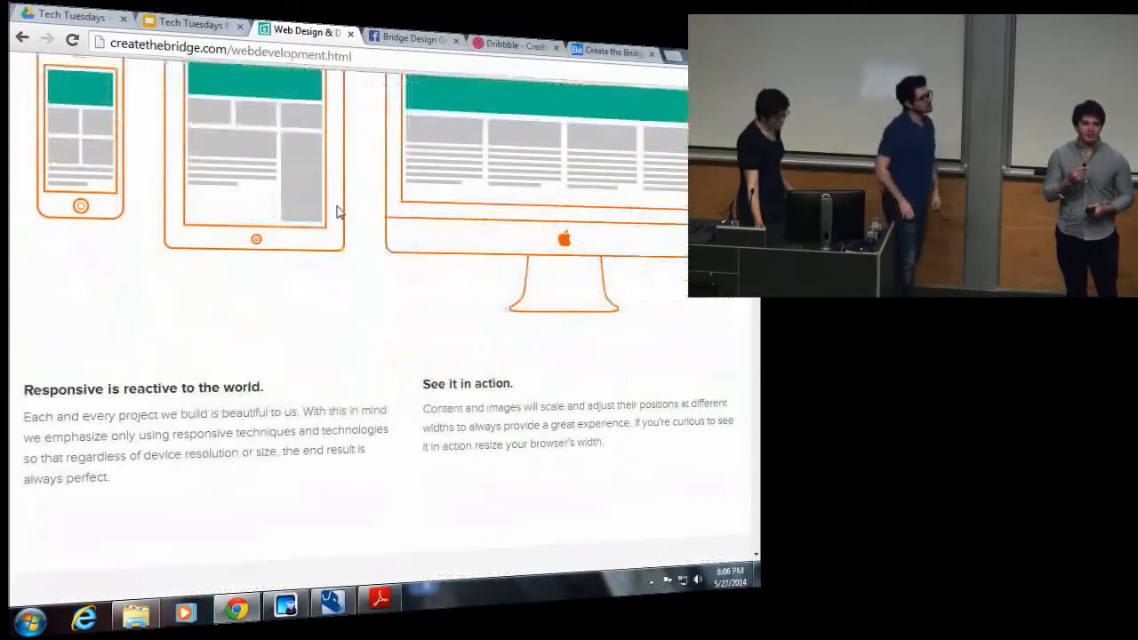
scroll("down", 3)
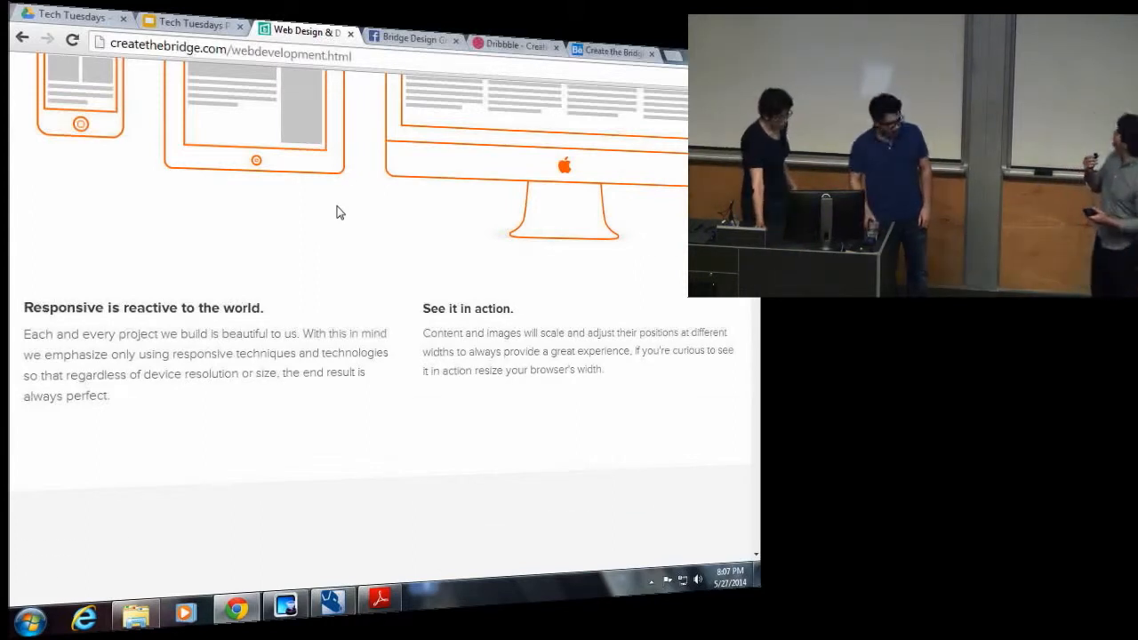
scroll("down", 3)
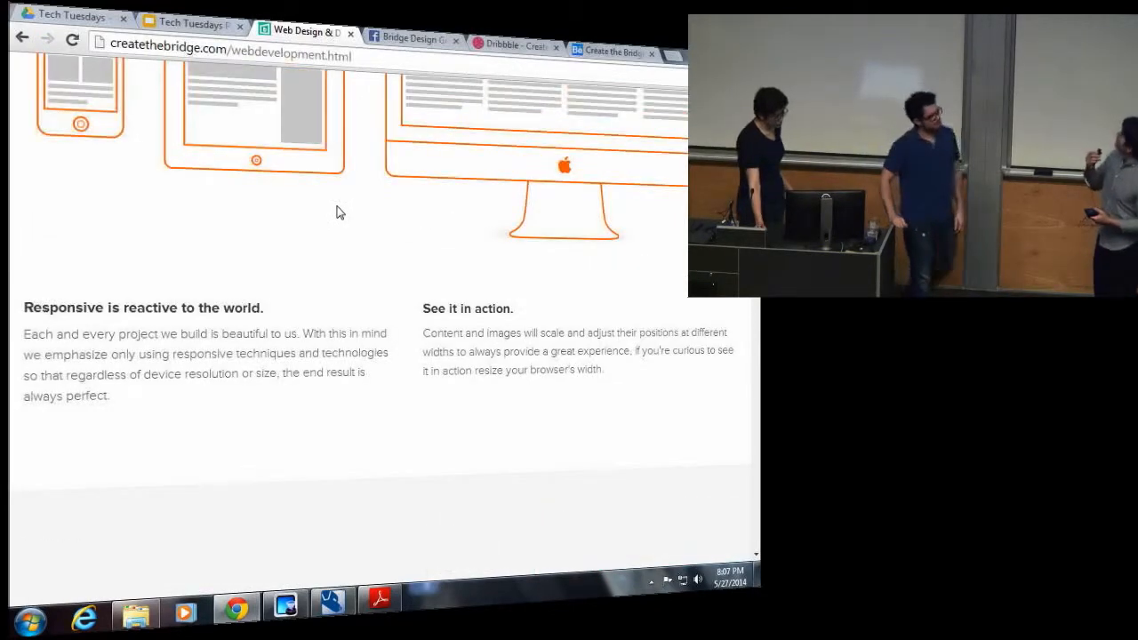
scroll("down", 3)
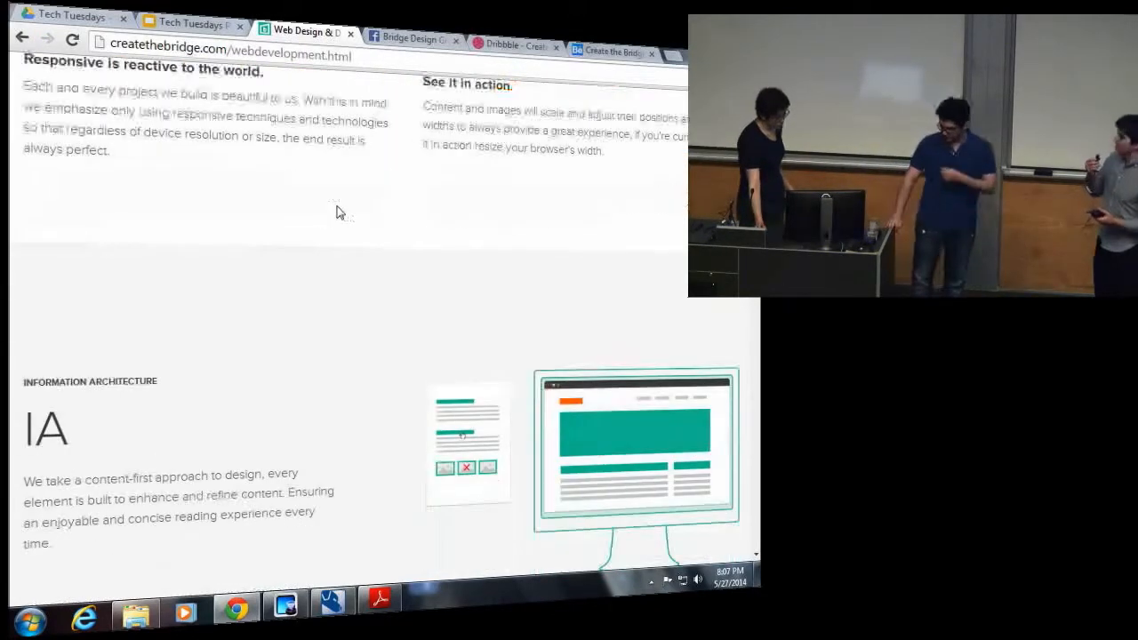
scroll("down", 3)
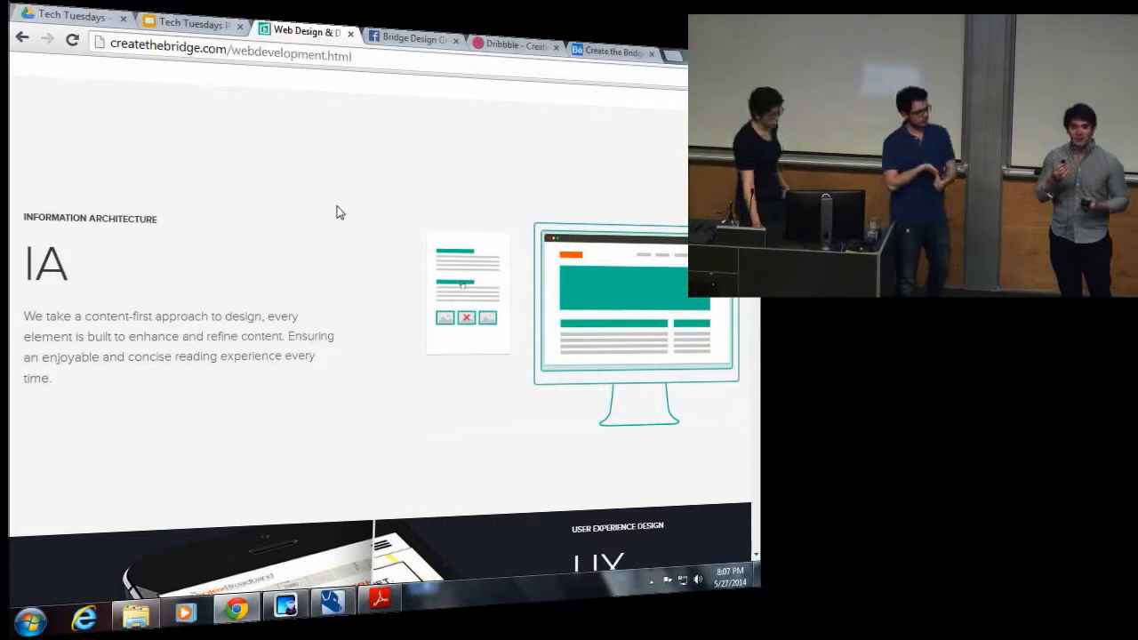
mouse_move(373, 247)
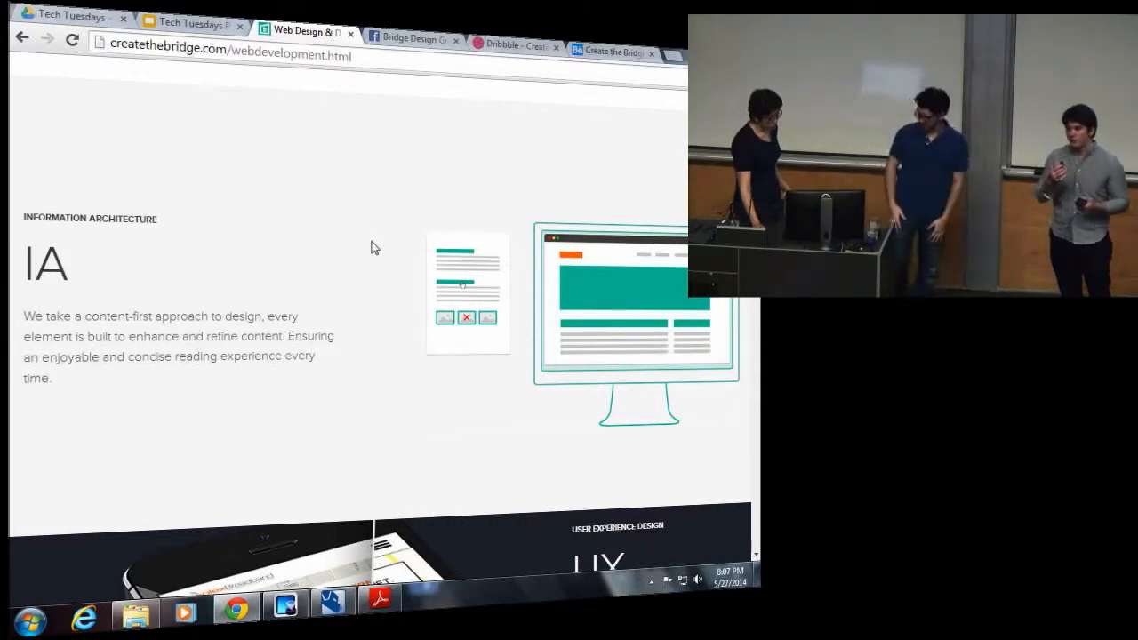
scroll("down", 3)
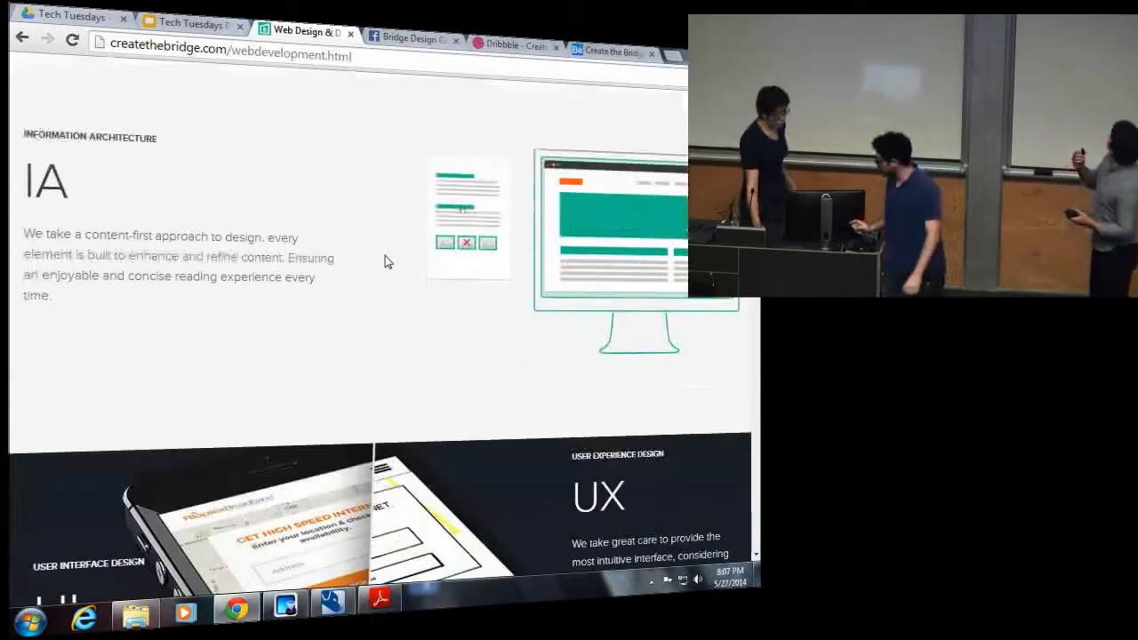
scroll("down", 3)
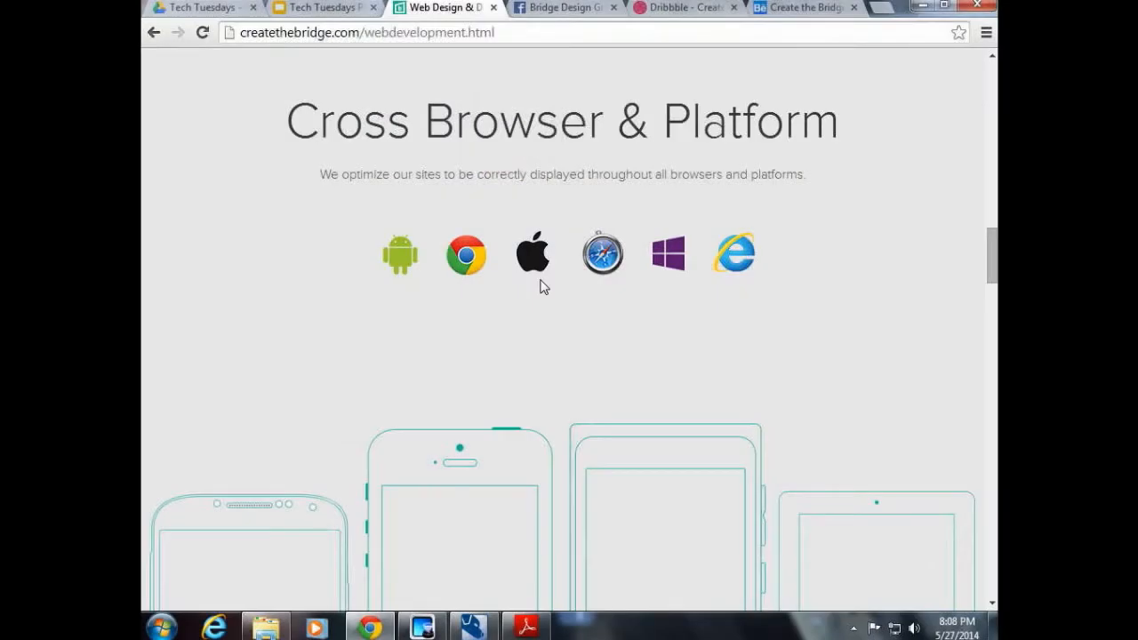
mouse_move(302, 356)
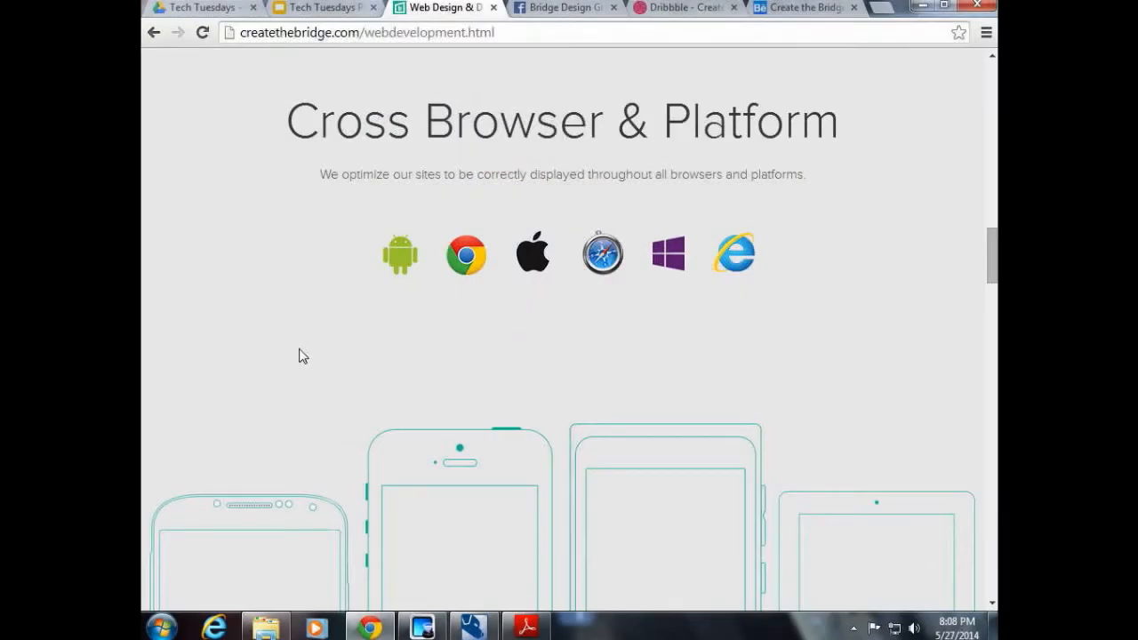
mouse_move(259, 359)
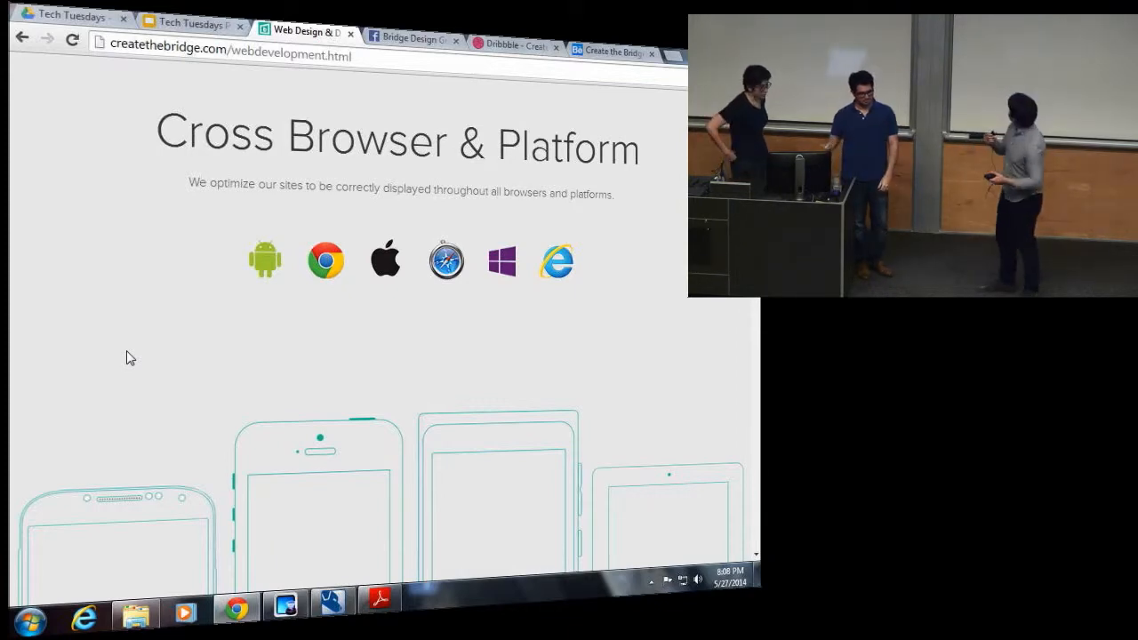
Step: Scroll through Cross Browser & Platform, Mobile Enhanced and 3rd Party Integration to Web Server Optimization
scroll("down", 3)
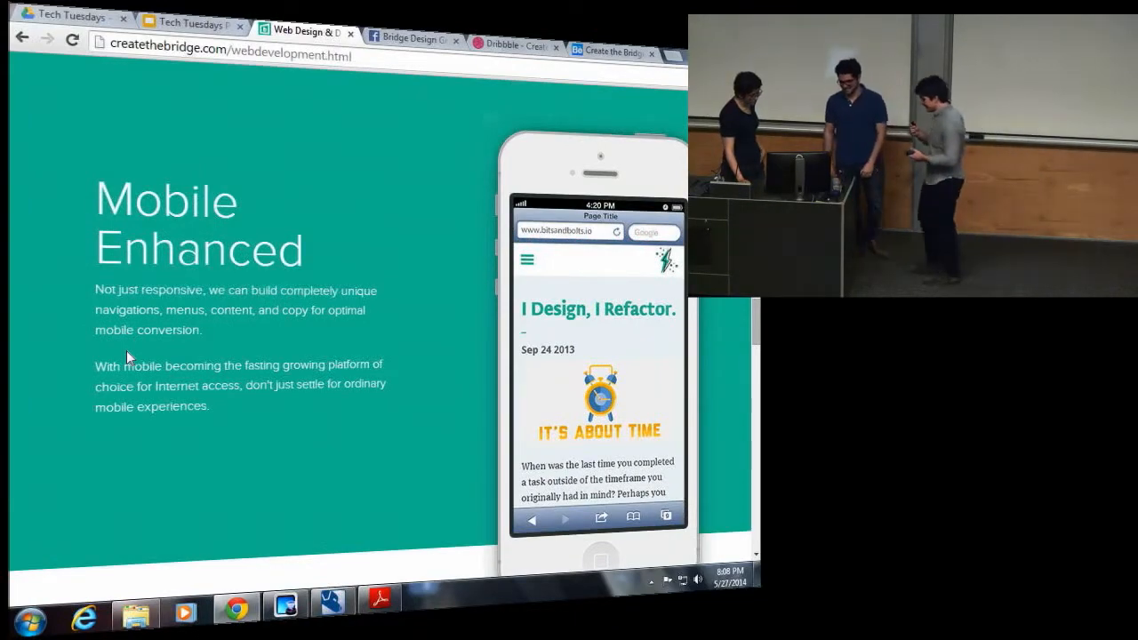
scroll("down", 3)
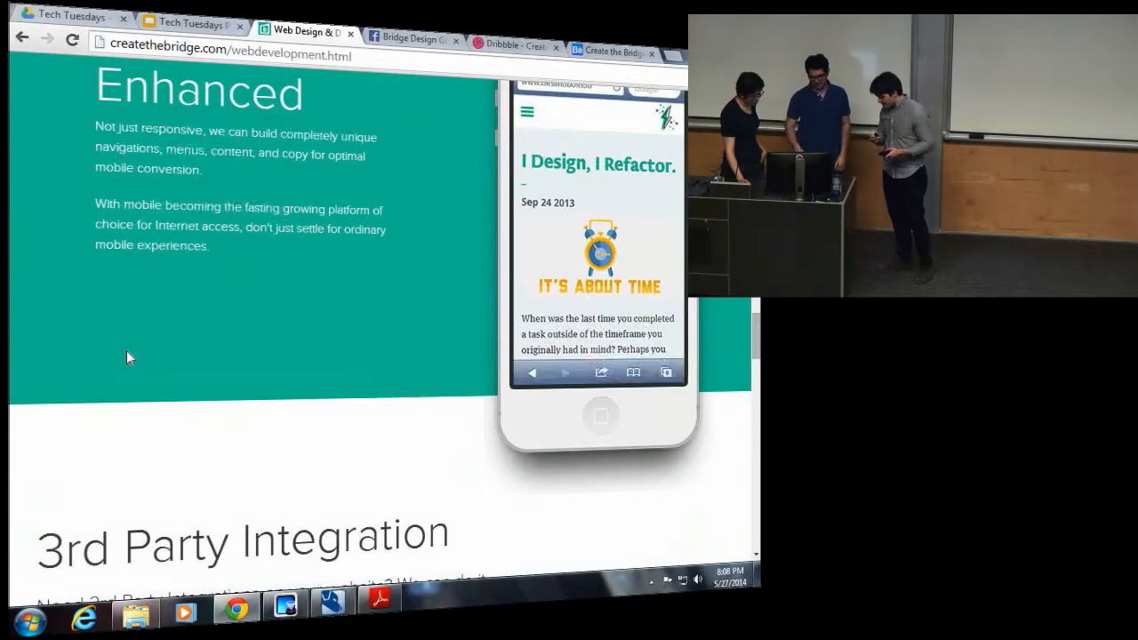
scroll("down", 3)
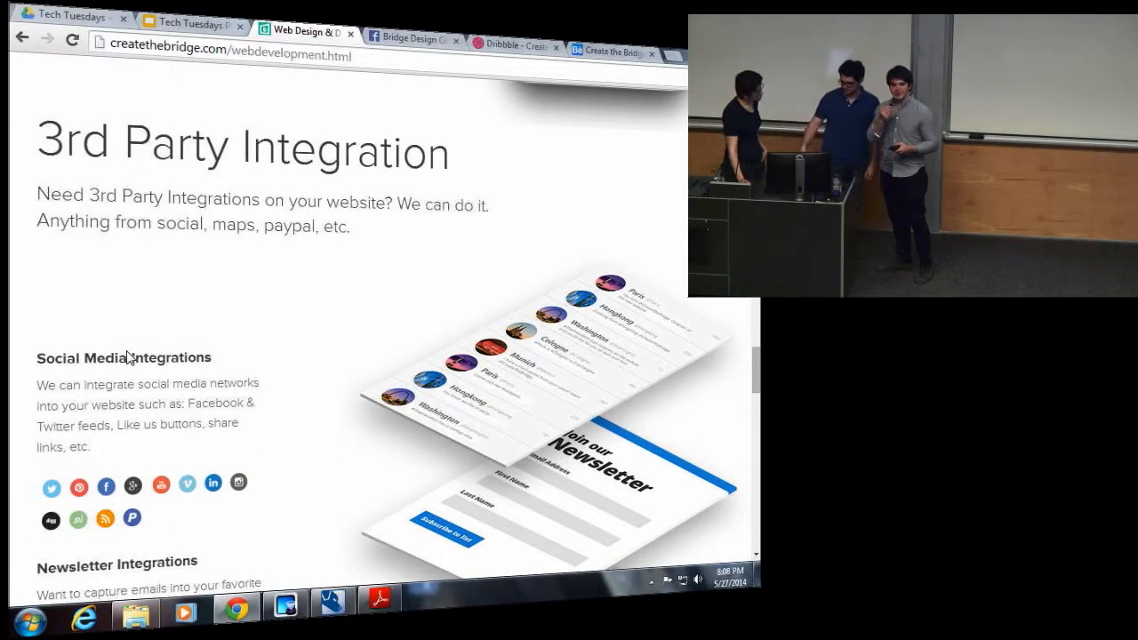
scroll("down", 3)
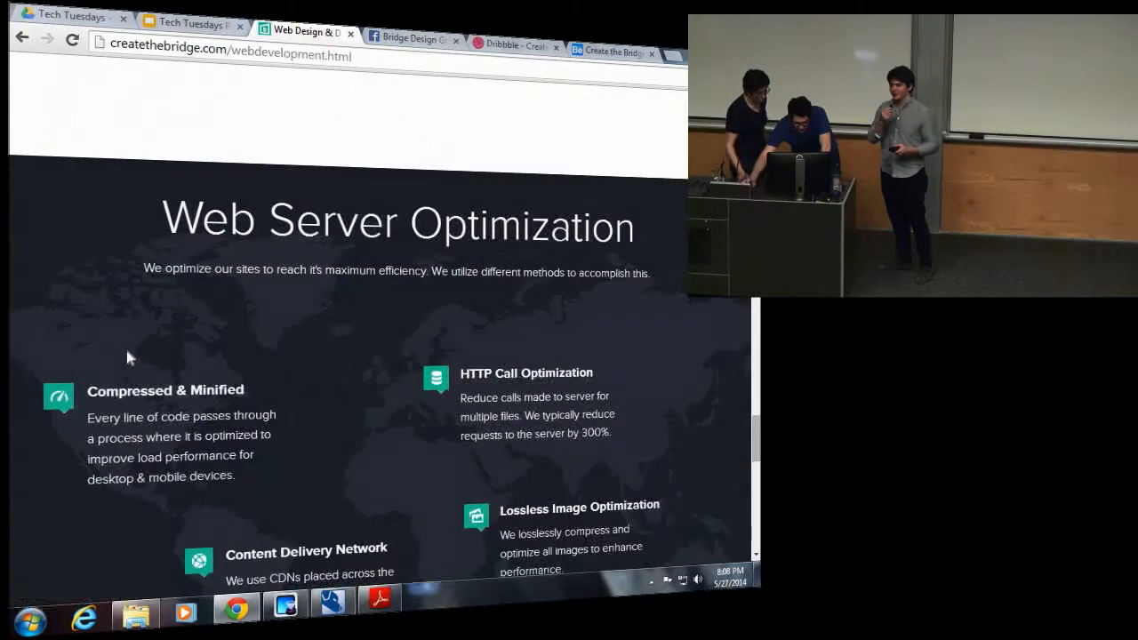
scroll("down", 3)
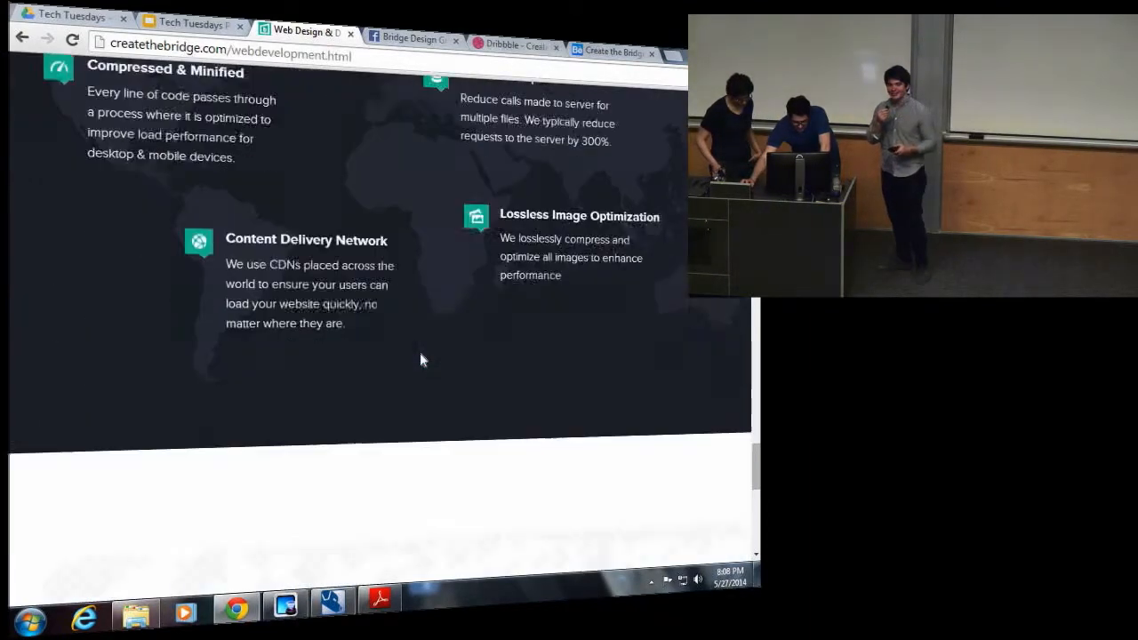
scroll("down", 3)
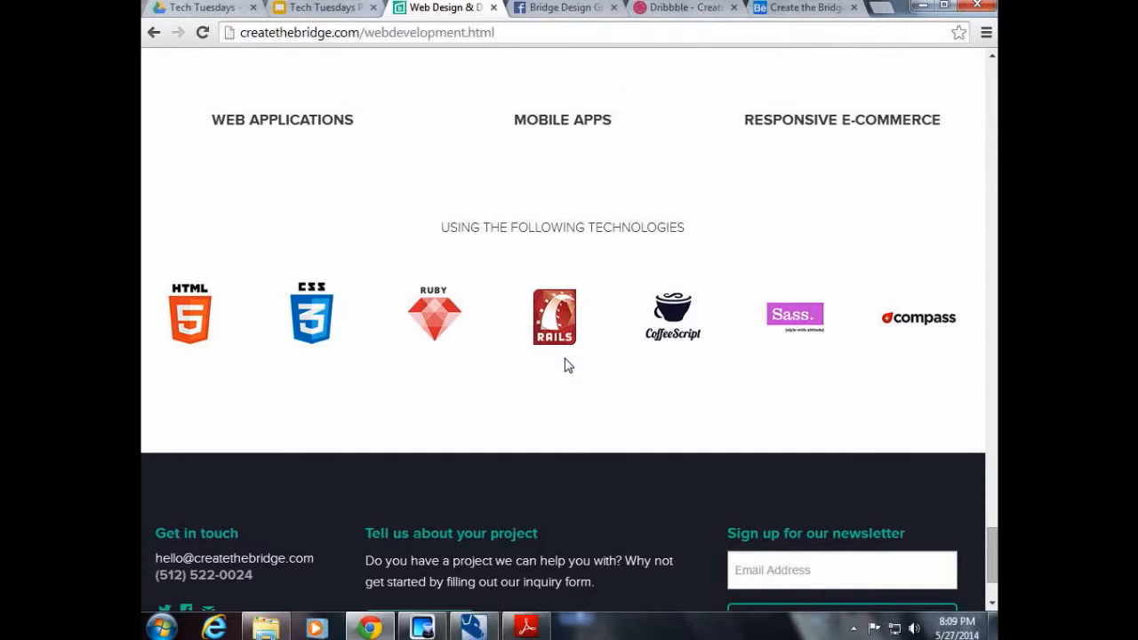
mouse_move(587, 279)
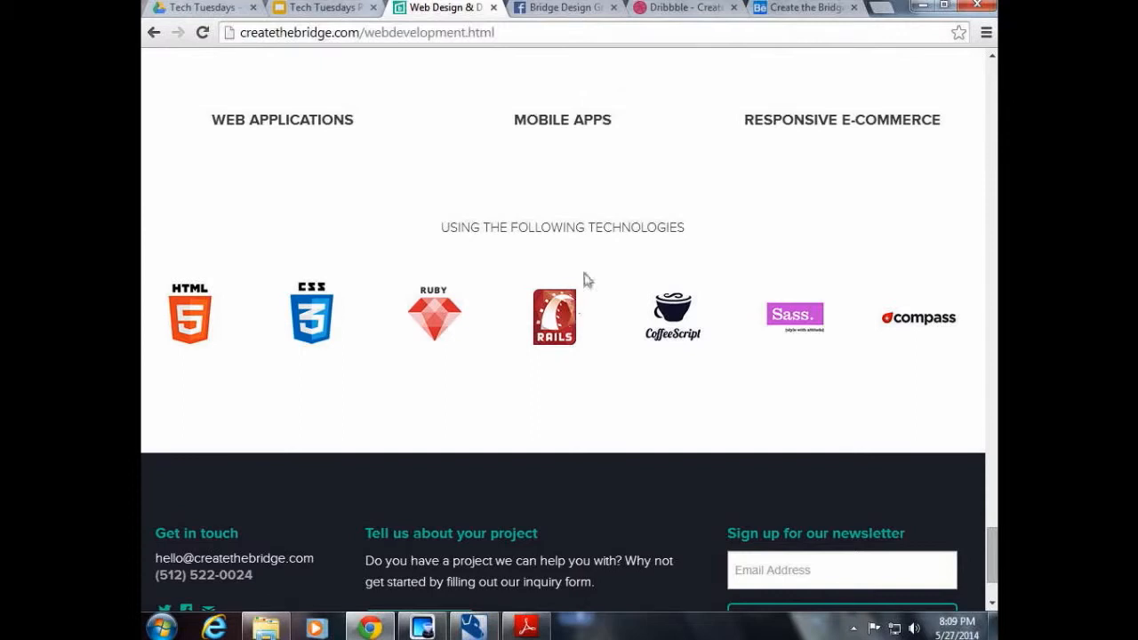
Step: Open a new Chrome tab to start a Google search for Rioplex
left_click(364, 32)
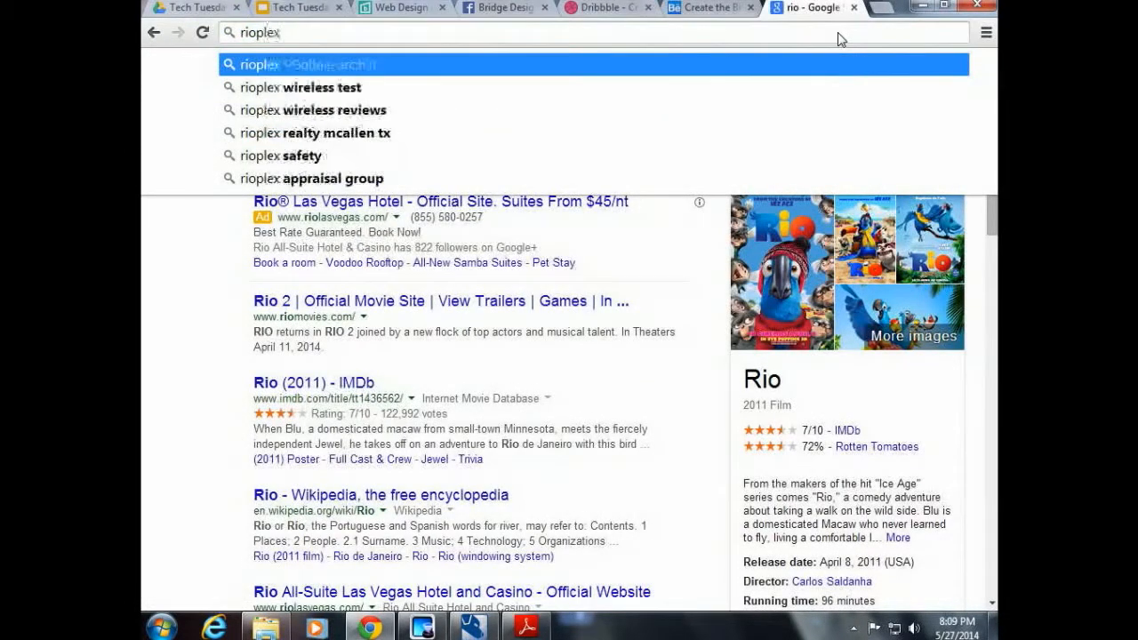
Step: Finish typing the 'rioplex wireless' search to reach rioplexwireless.com
type("wireless.com")
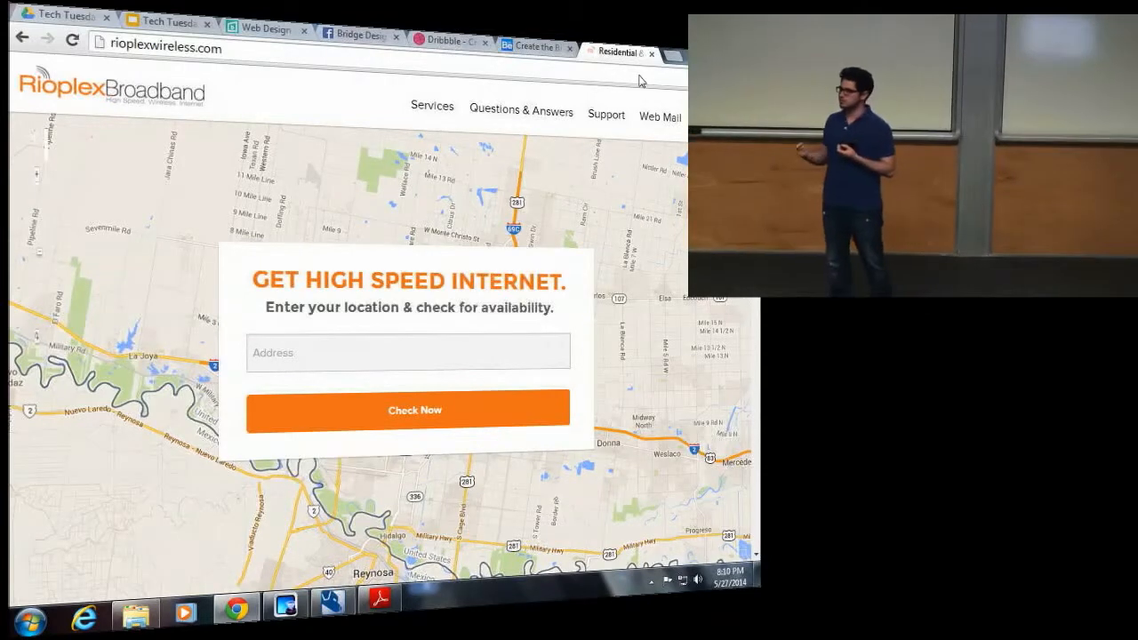
Step: Scroll the Rioplex Broadband site through packages, Q&A and client logos
scroll("down", 3)
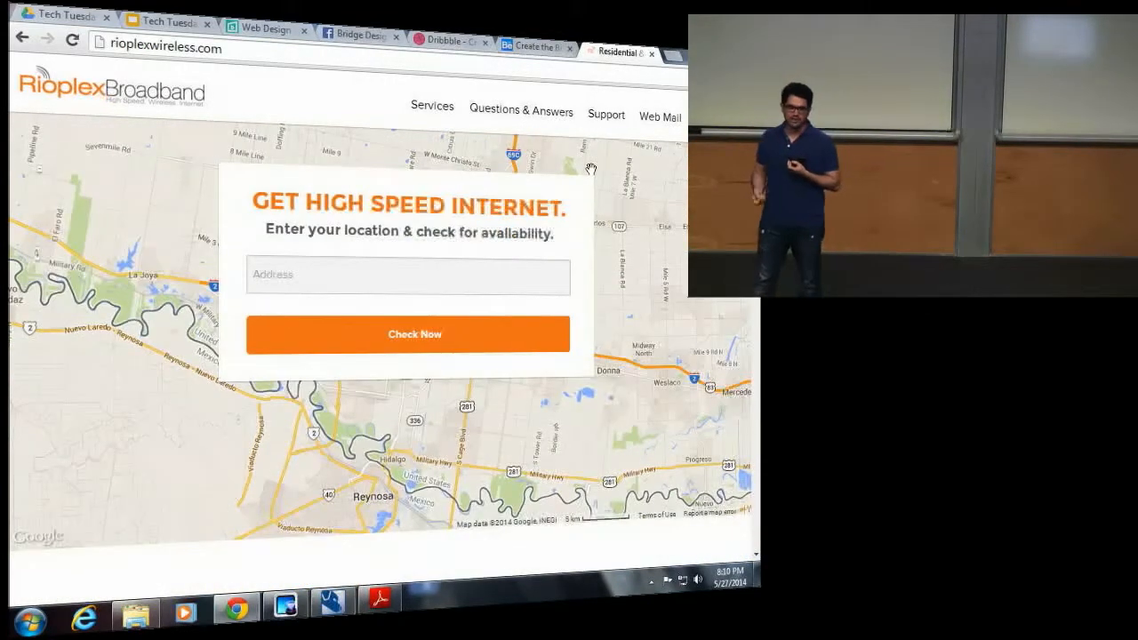
scroll("down", 3)
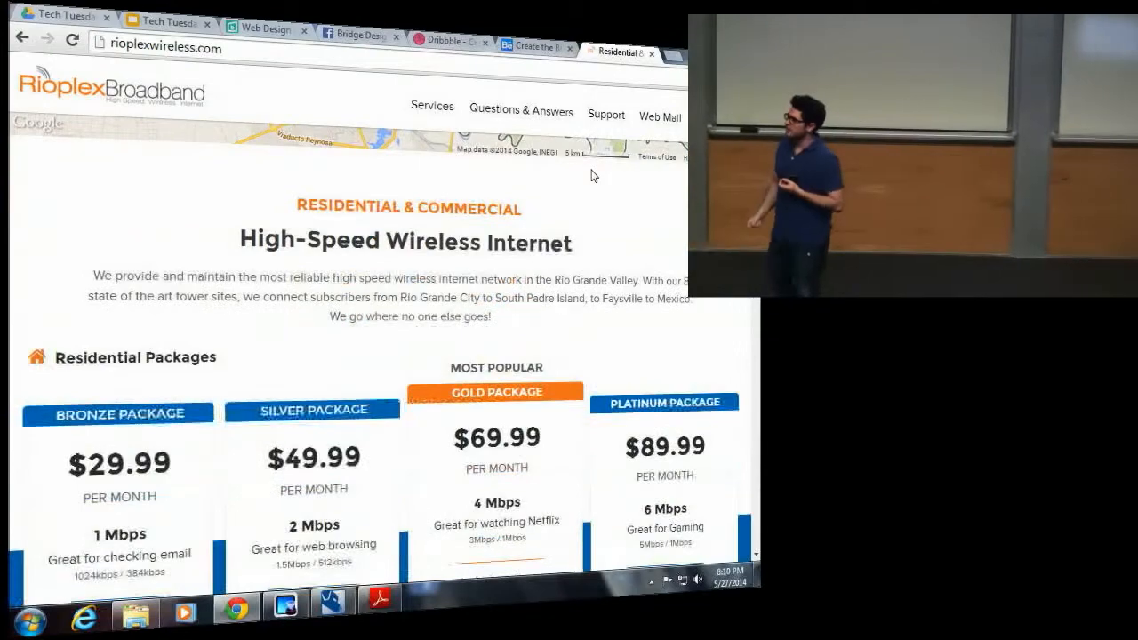
scroll("down", 3)
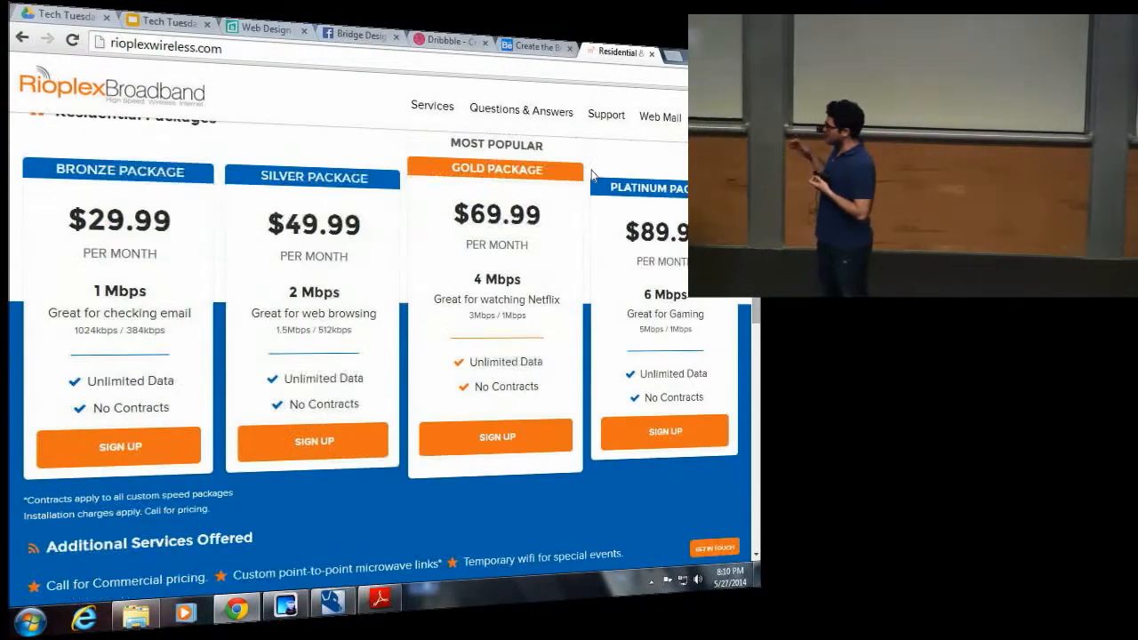
scroll("down", 3)
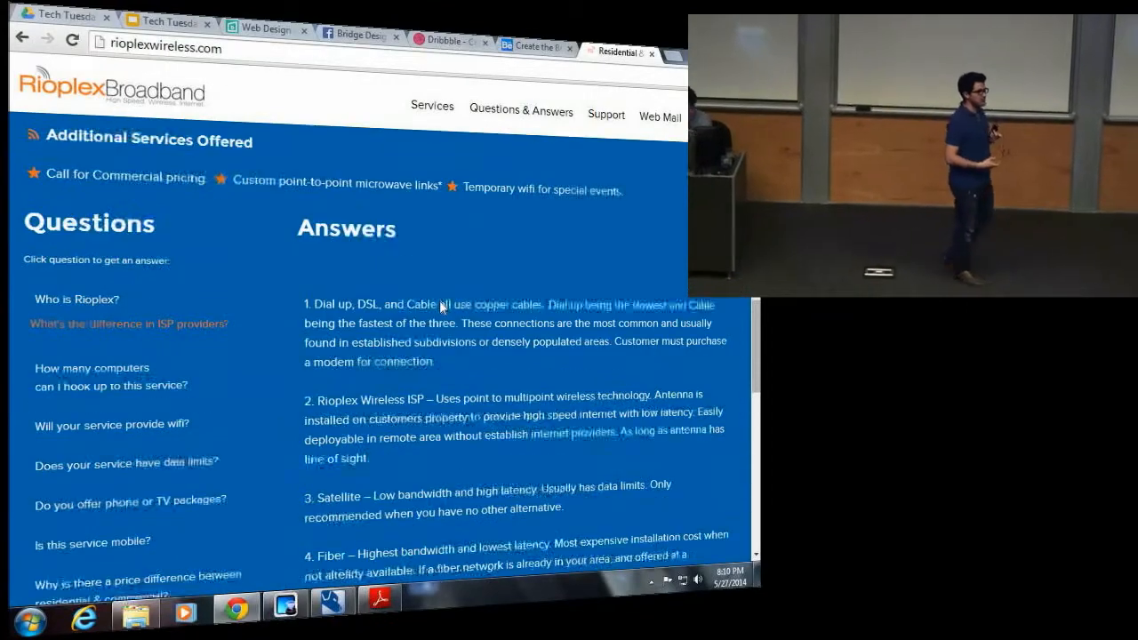
scroll("down", 3)
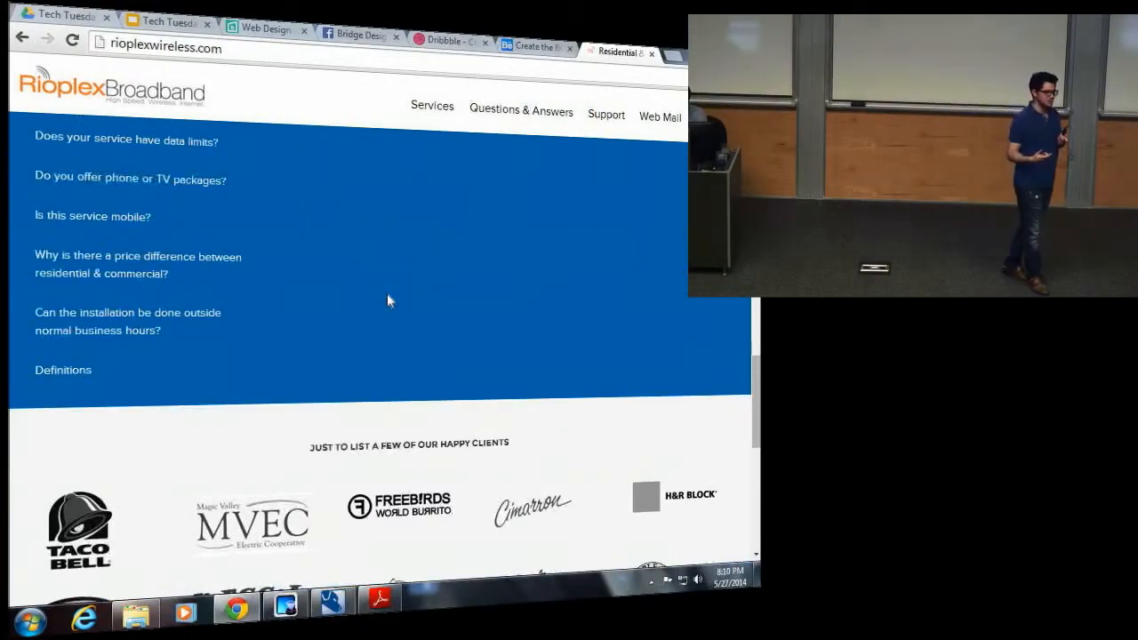
scroll("down", 3)
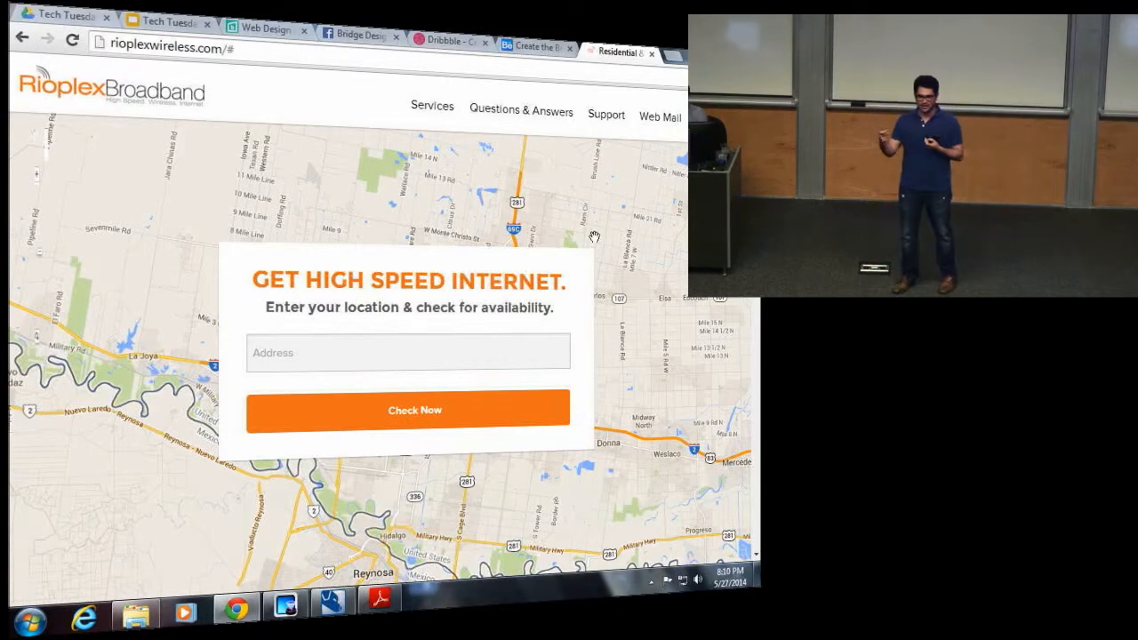
Step: Enter '1201 university dr edinburg tx' in the availability checker's Address field
left_click(407, 351)
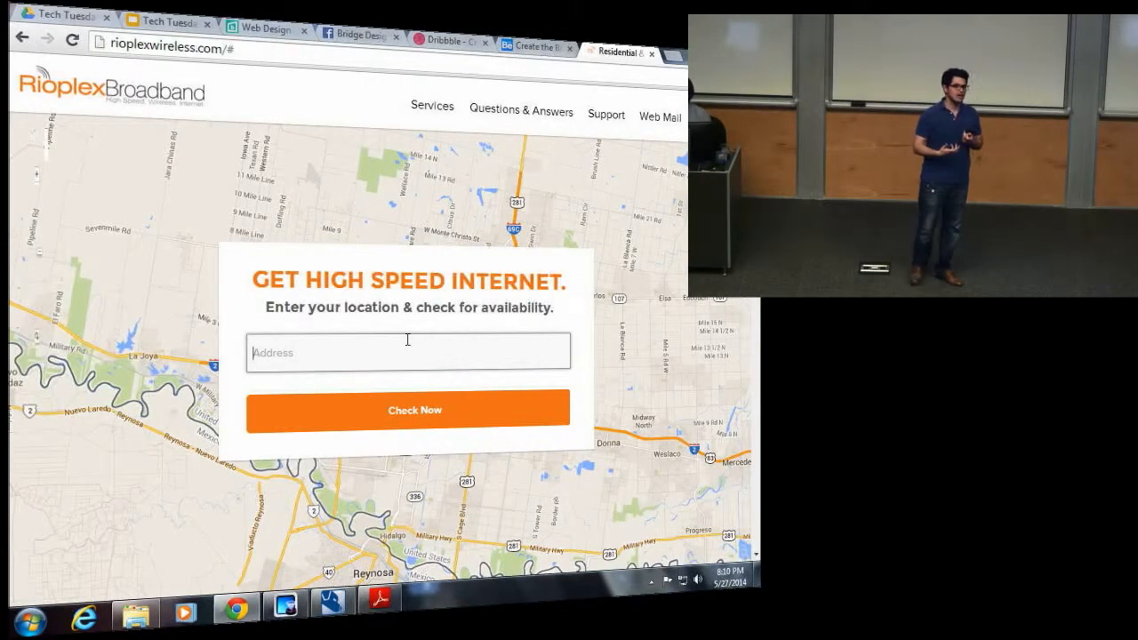
type("1201 university dr edinburg tx")
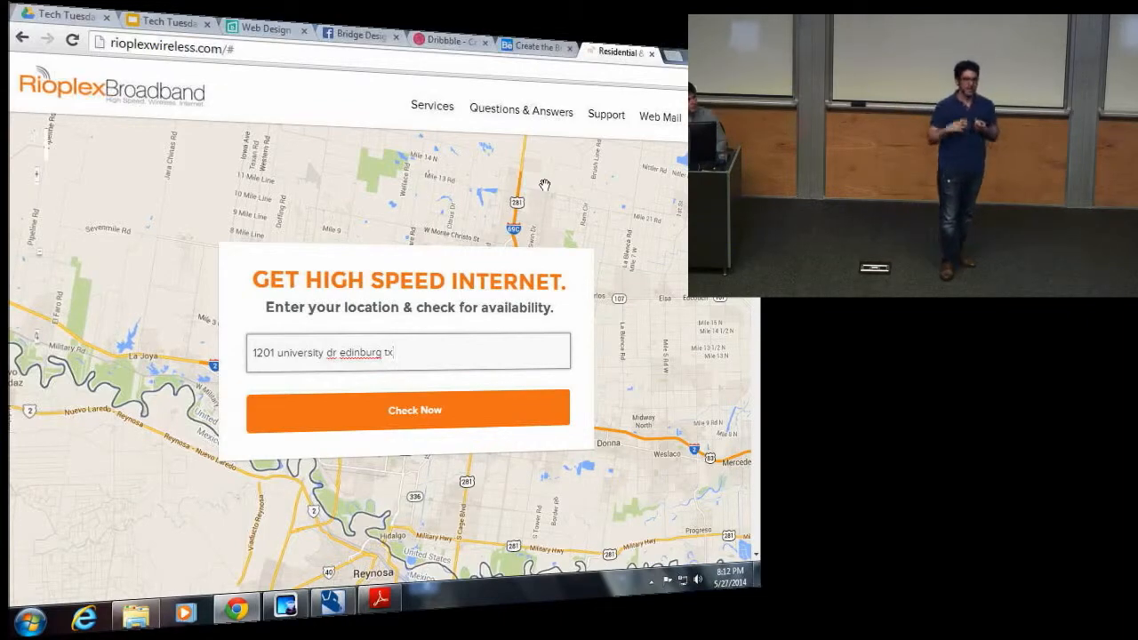
Step: Submit the Edinburg address with Check Now to get the Congratulations result
left_click(411, 409)
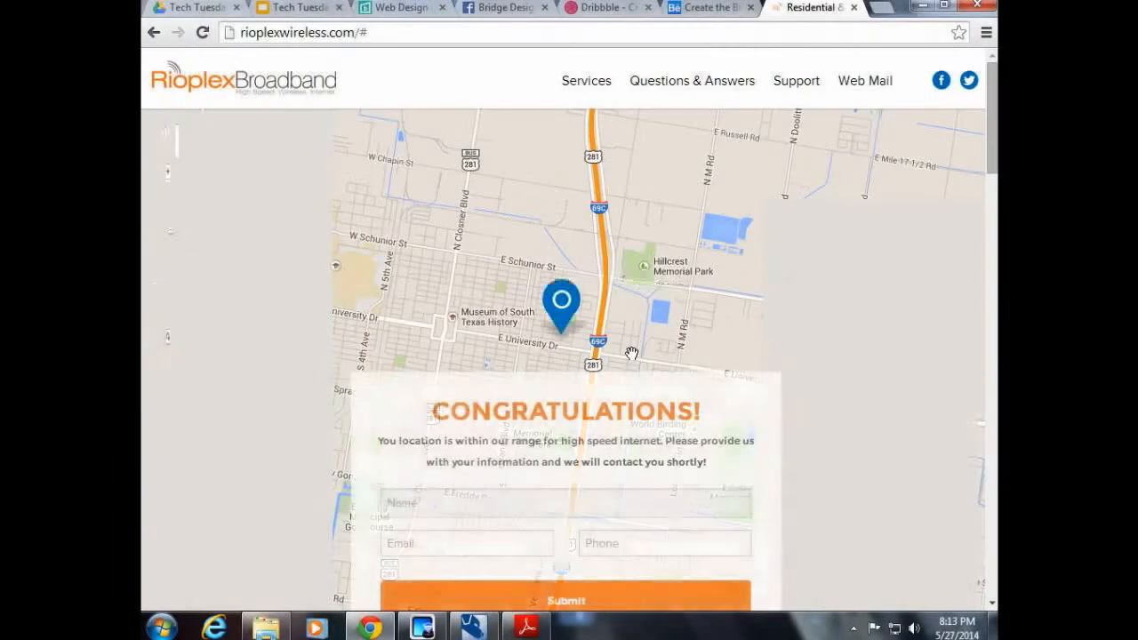
scroll("down", 3)
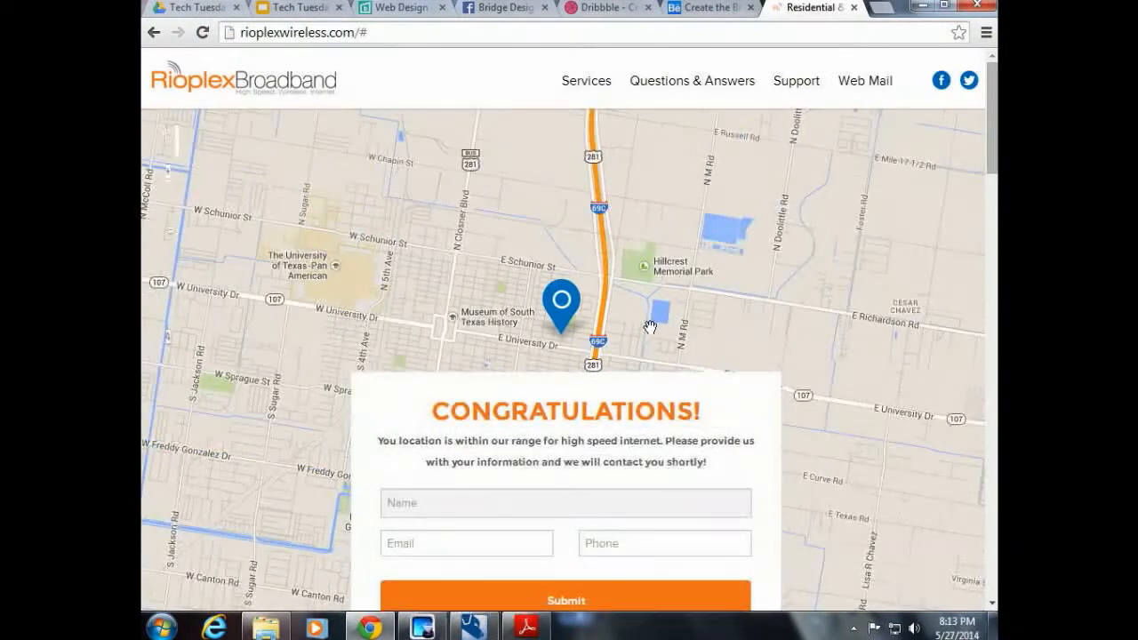
mouse_move(661, 320)
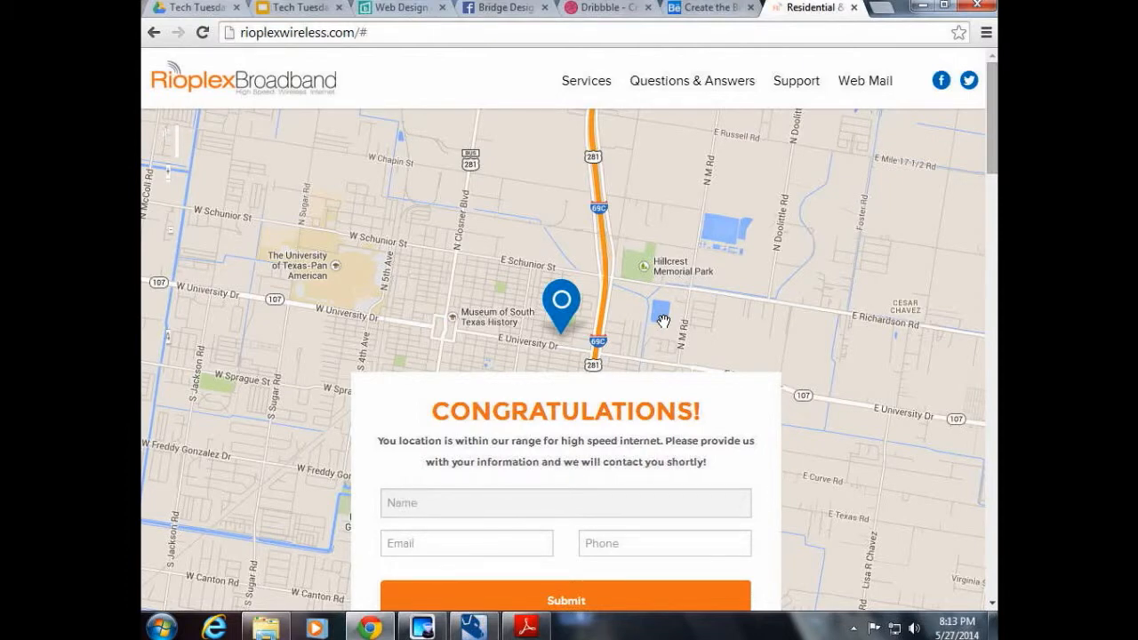
scroll("down", 3)
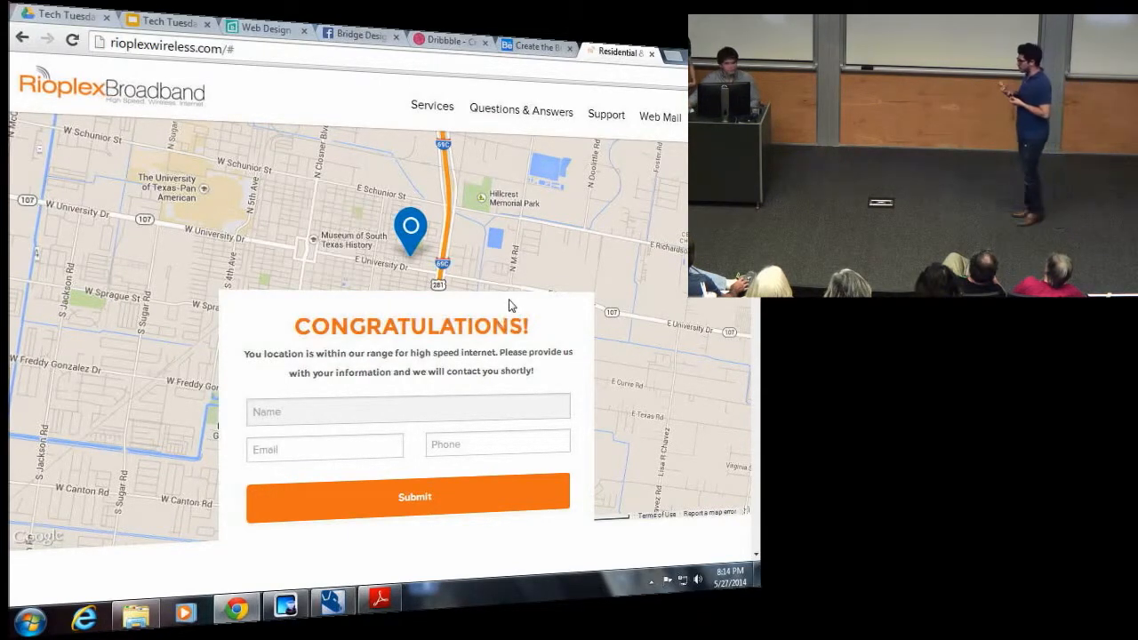
mouse_move(568, 237)
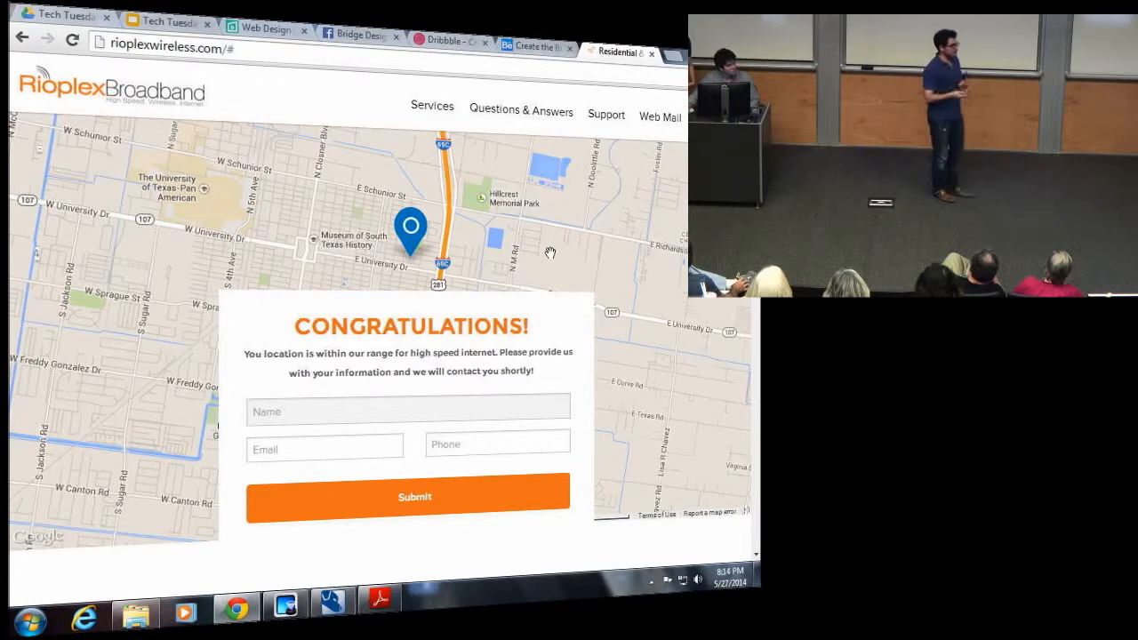
mouse_move(591, 208)
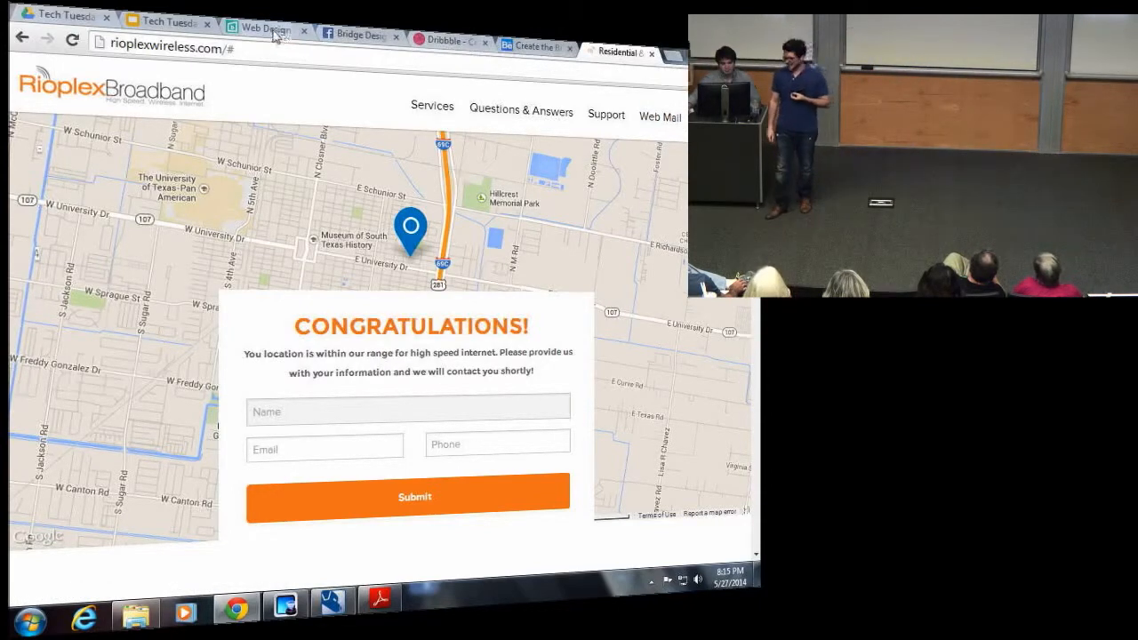
Step: Switch to the Web Design tab, scroll it, then switch to the Create the Bridge blog
left_click(273, 29)
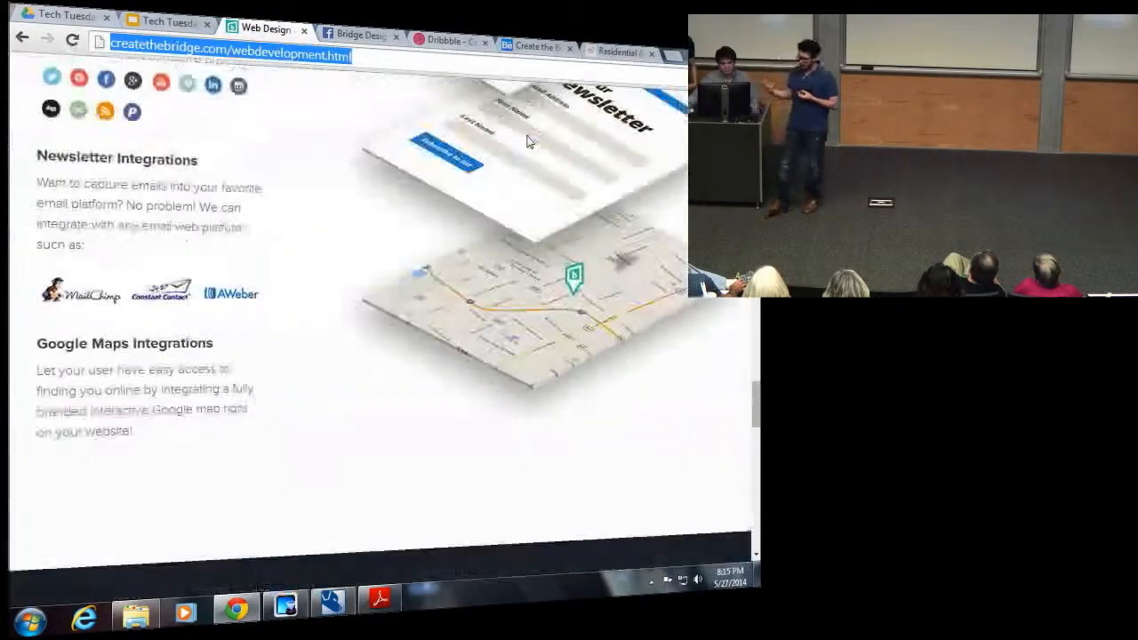
scroll("down", 3)
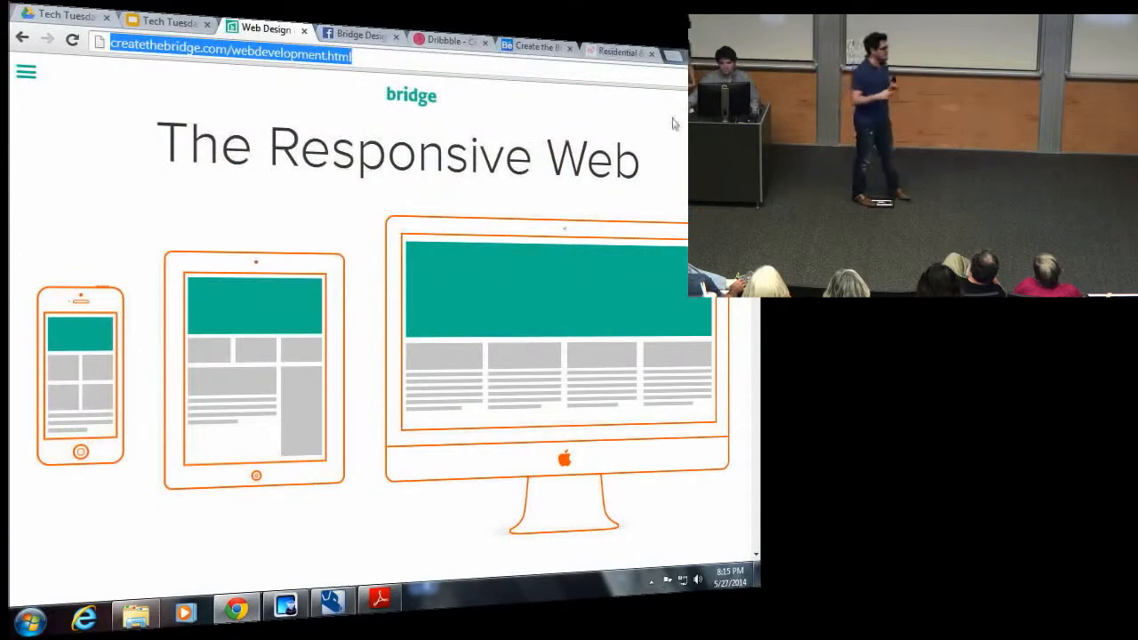
left_click(27, 71)
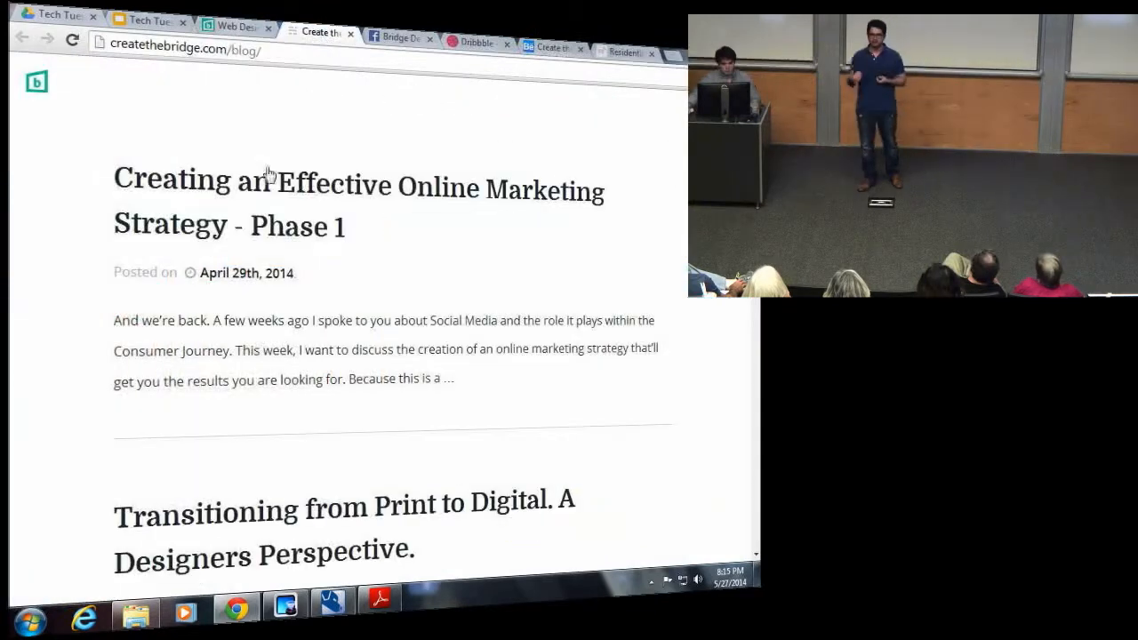
Step: Scroll the Create the Bridge blog down to the Rioplex Wireless sales-increase post
scroll("down", 3)
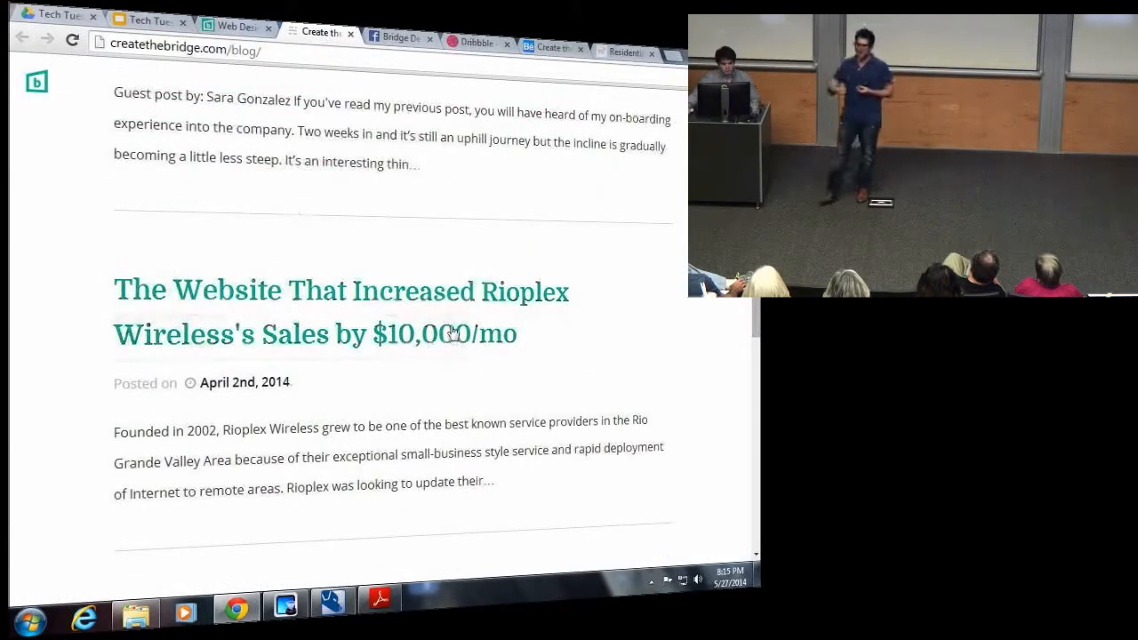
mouse_move(523, 297)
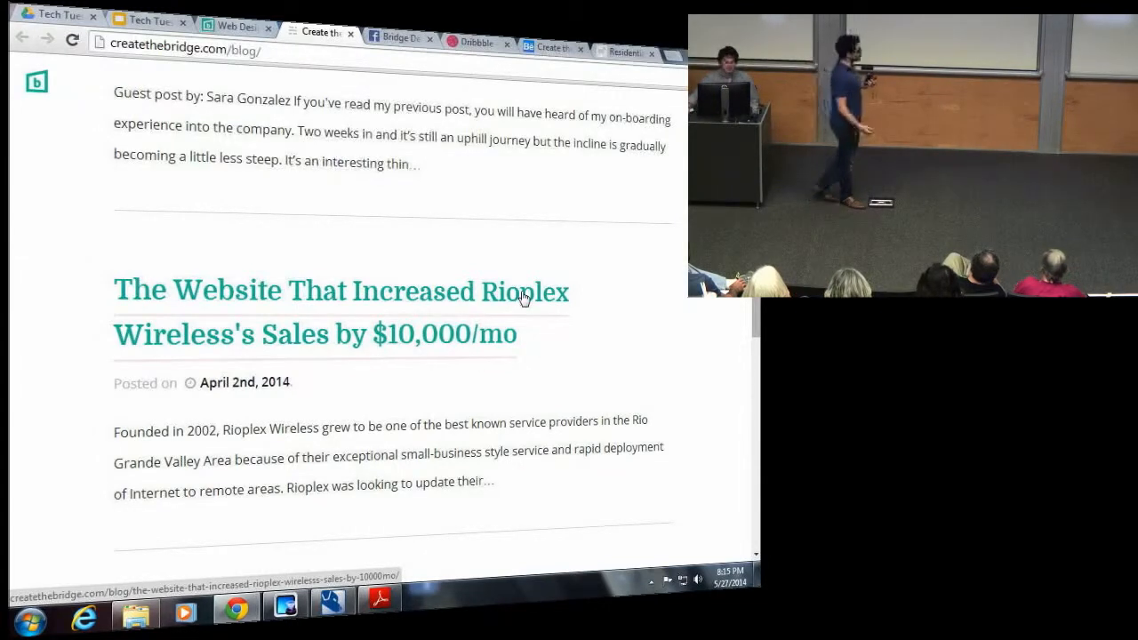
scroll("down", 3)
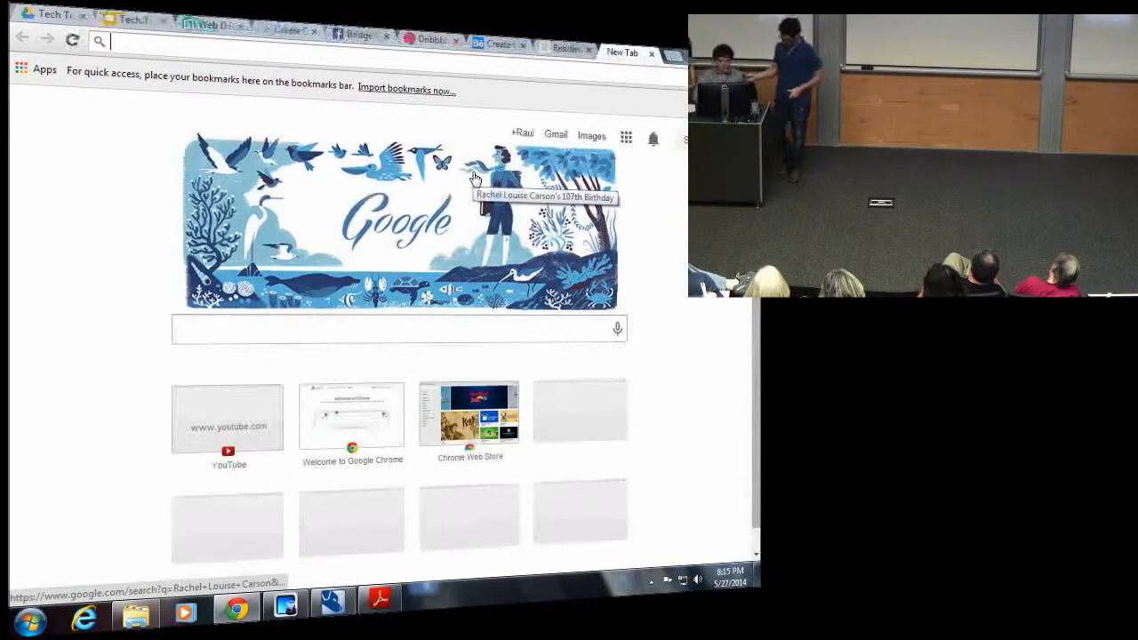
Step: Load ariva.herokuapp.com and bring up its Sign up form
type("ariva.herokuapp.com/users/sign_in")
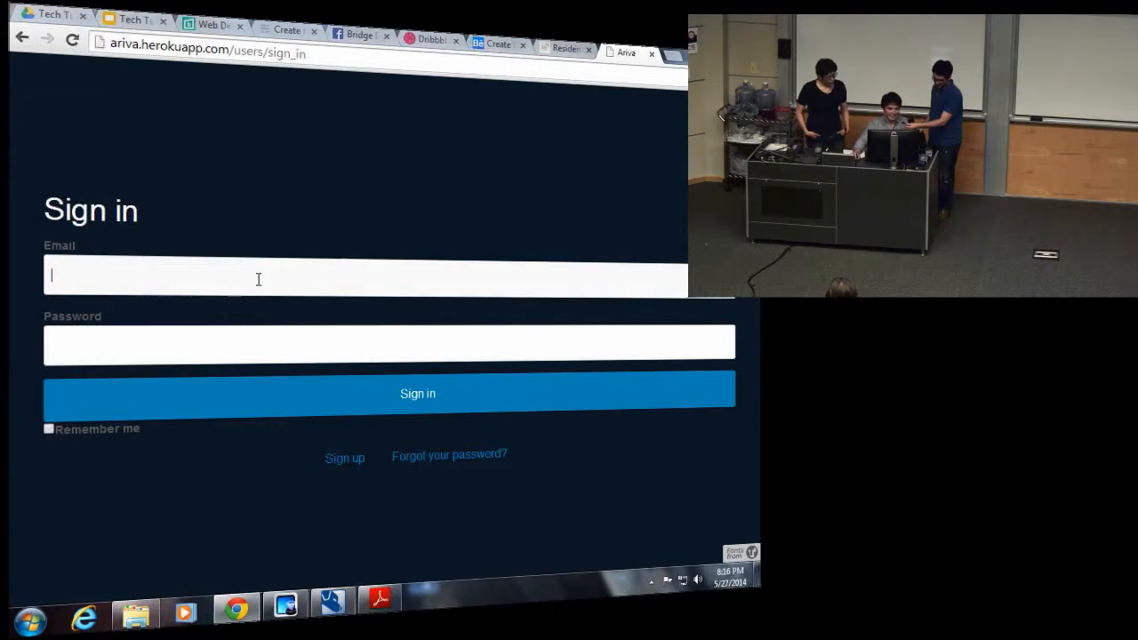
left_click(344, 458)
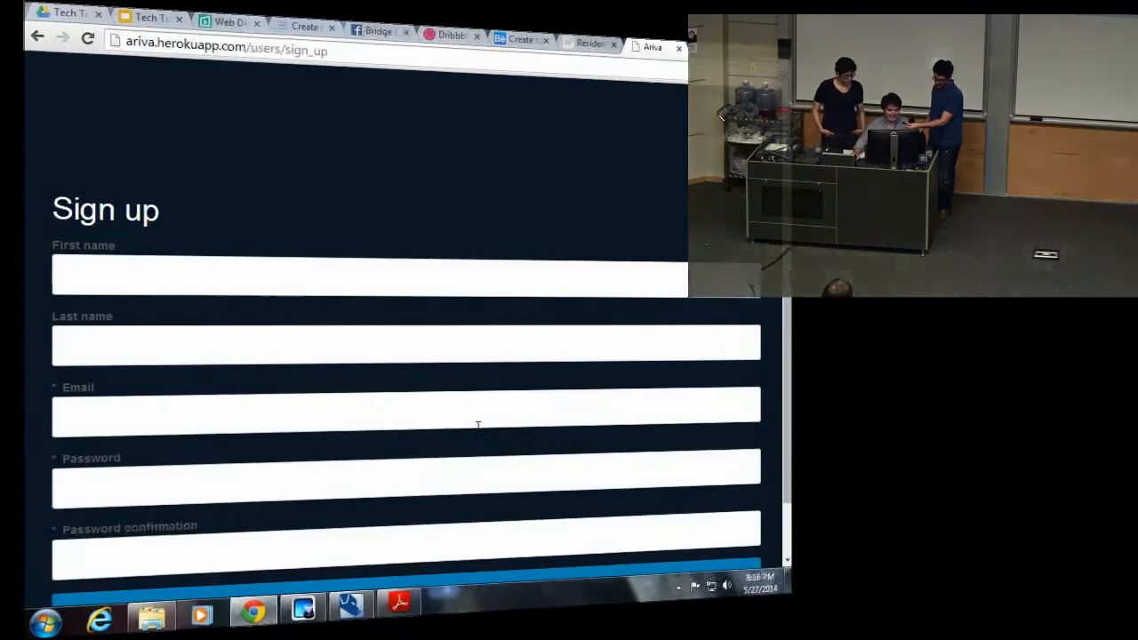